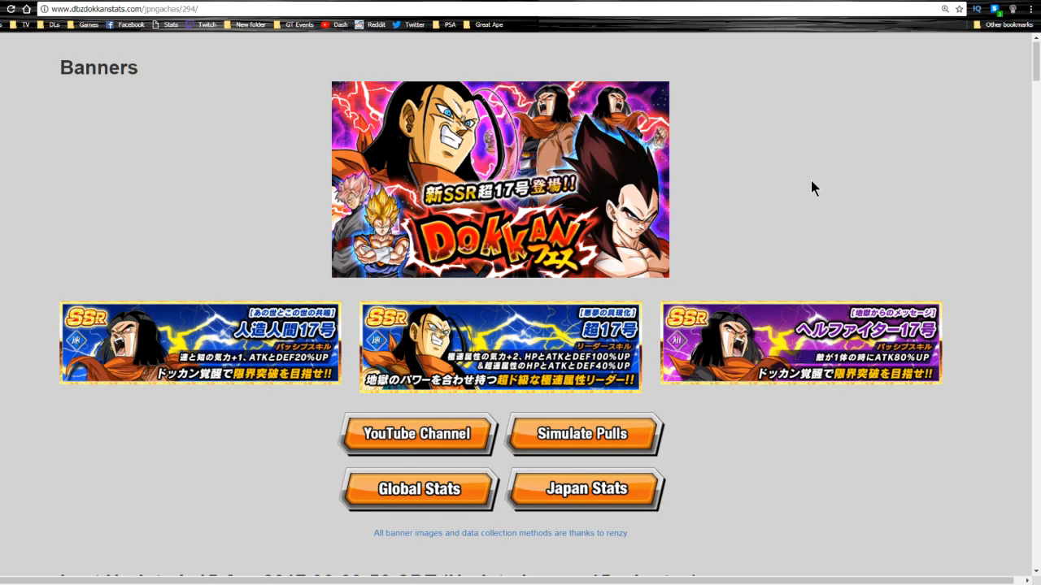
Step: Scroll down to the Overall rates and the Featured Cards table showing each card near 0.72% of rolls
scroll("down", 3)
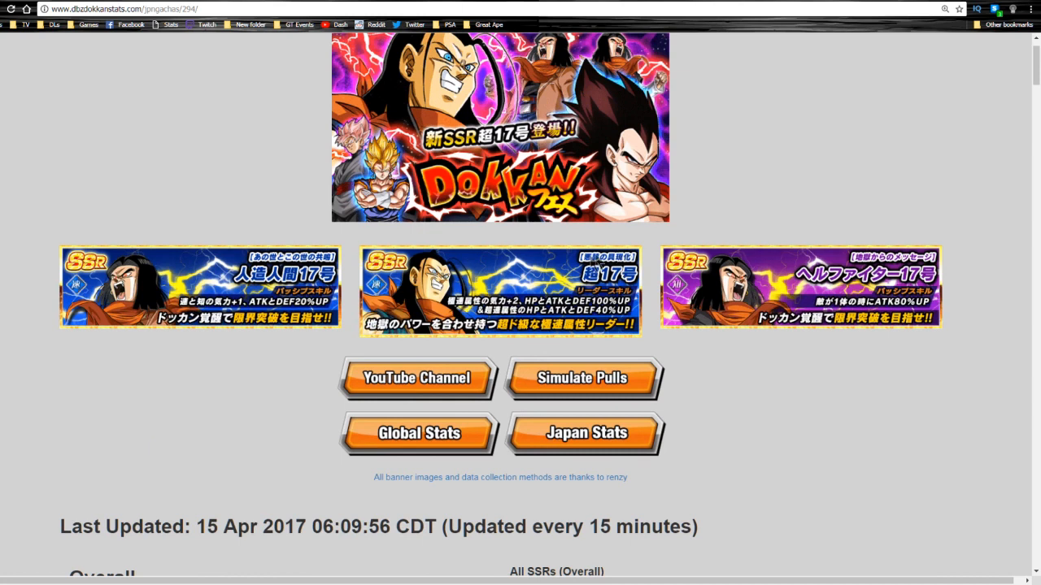
mouse_move(618, 246)
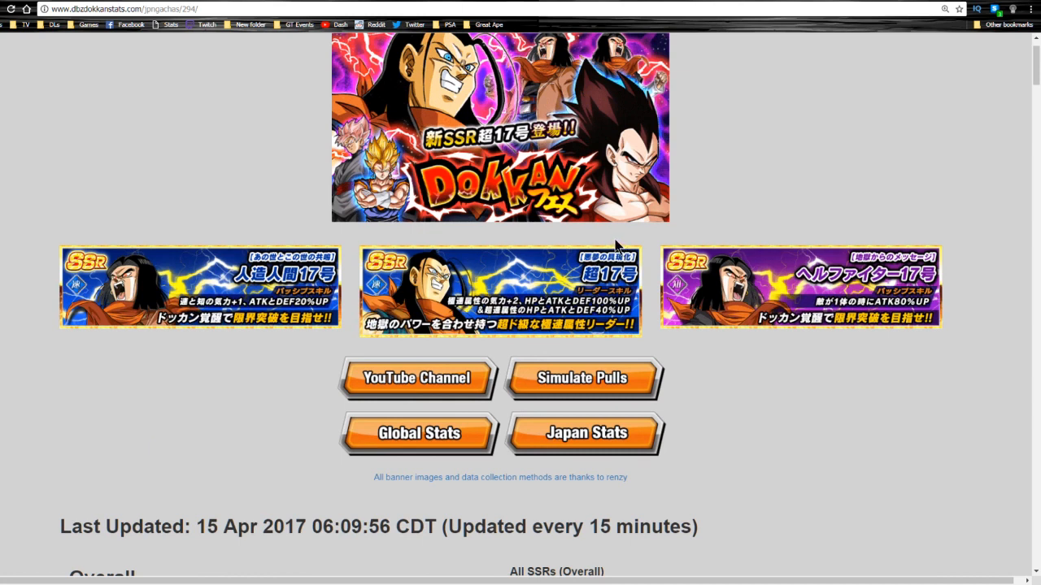
mouse_move(618, 248)
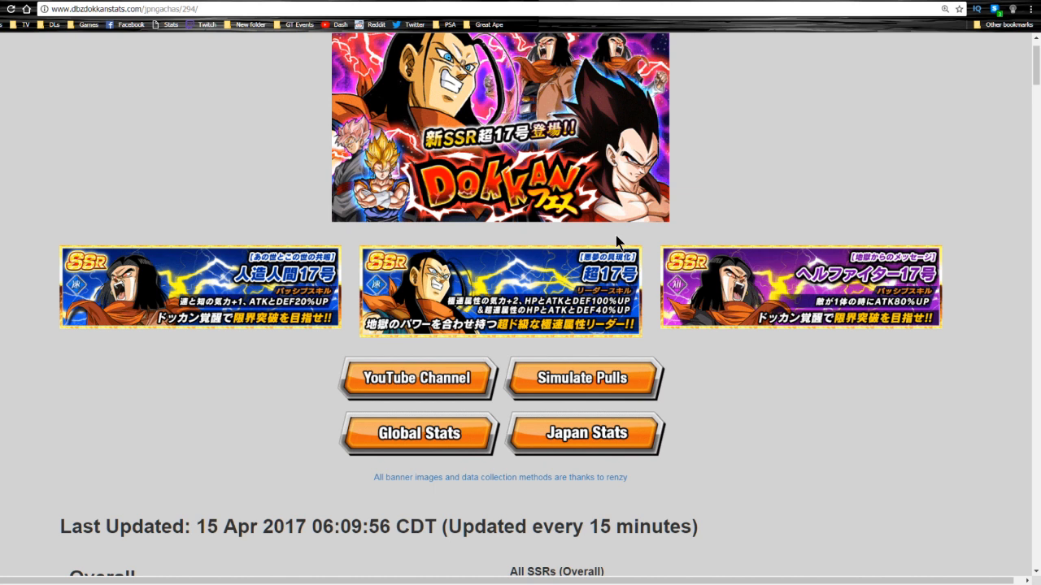
mouse_move(574, 264)
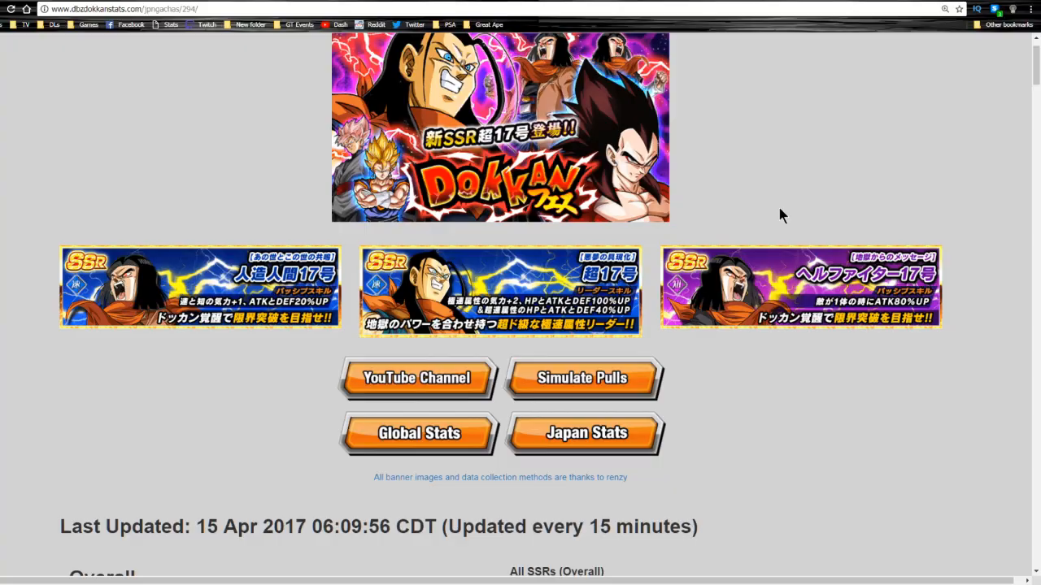
scroll("down", 3)
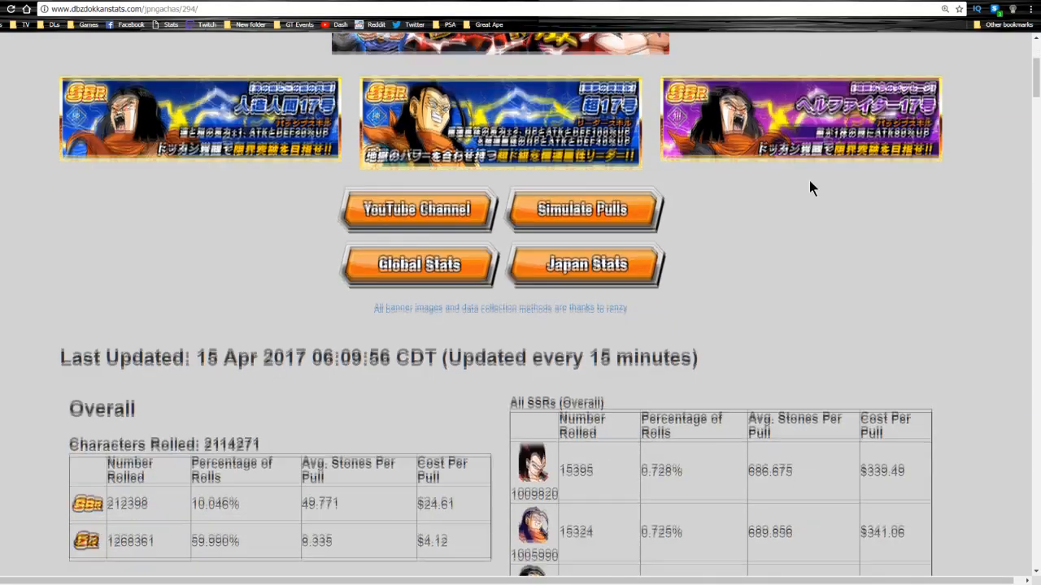
scroll("down", 3)
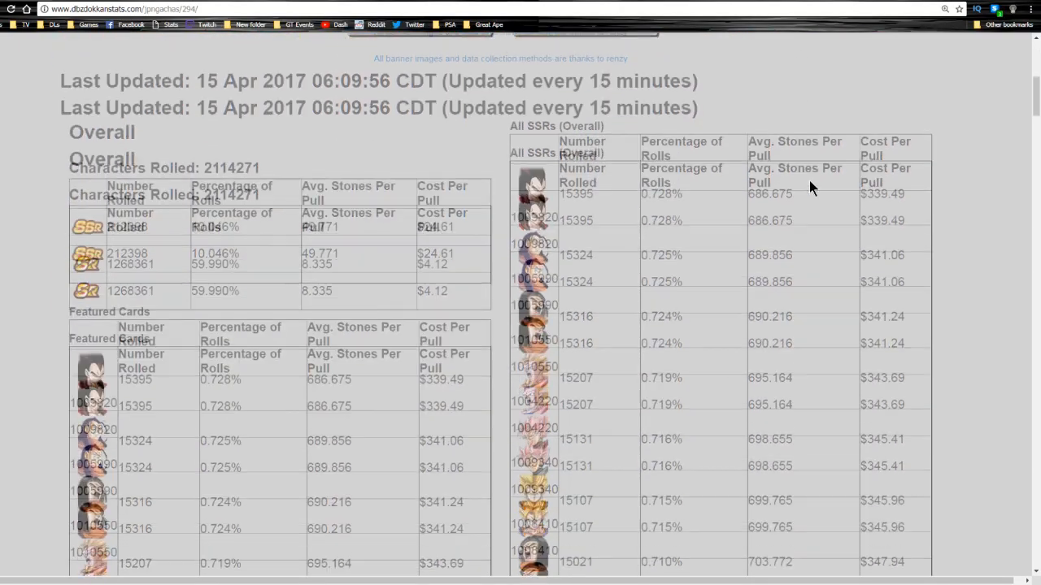
scroll("down", 3)
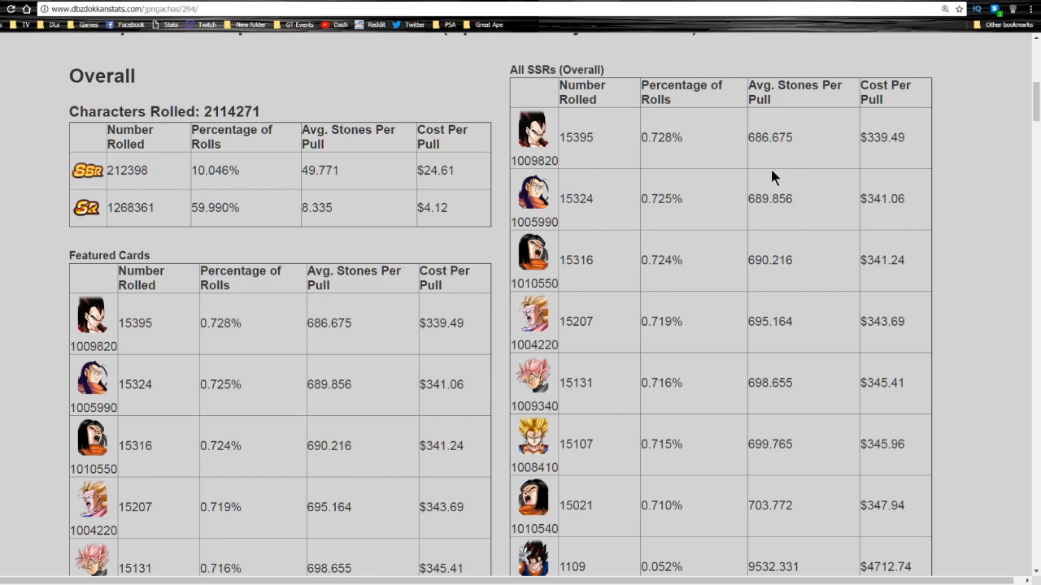
scroll("down", 3)
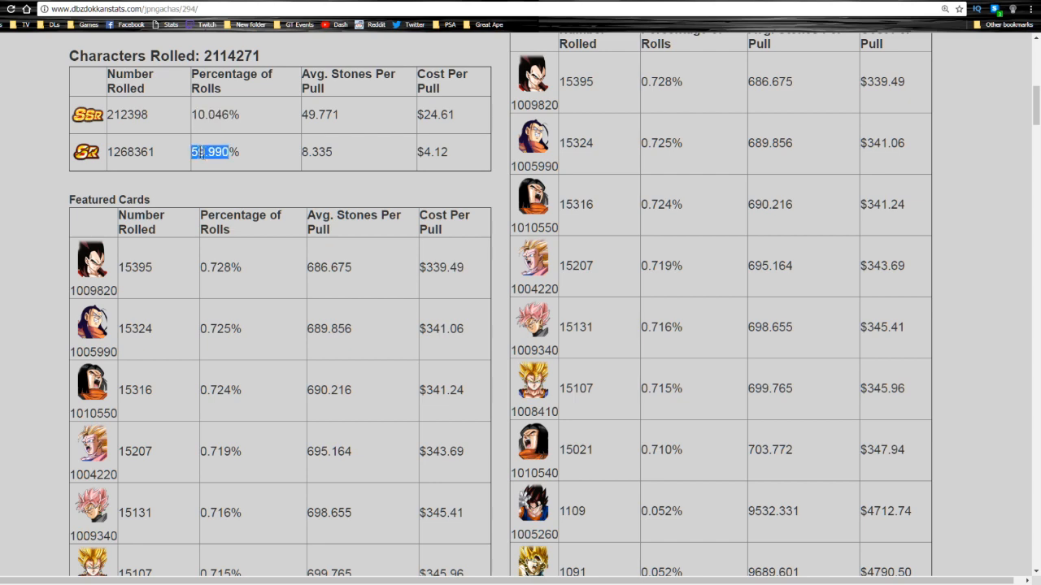
scroll("down", 3)
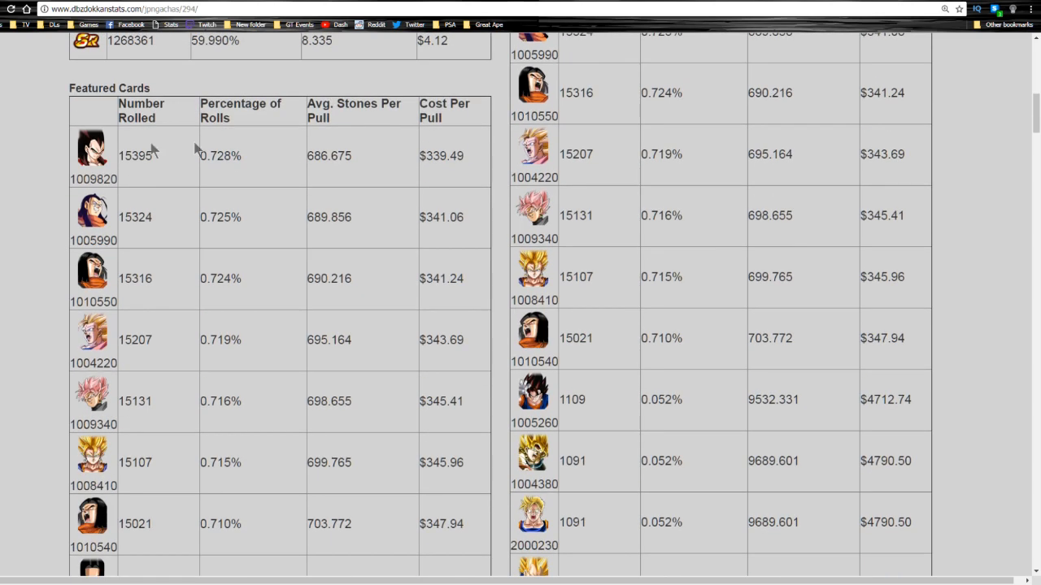
mouse_move(126, 153)
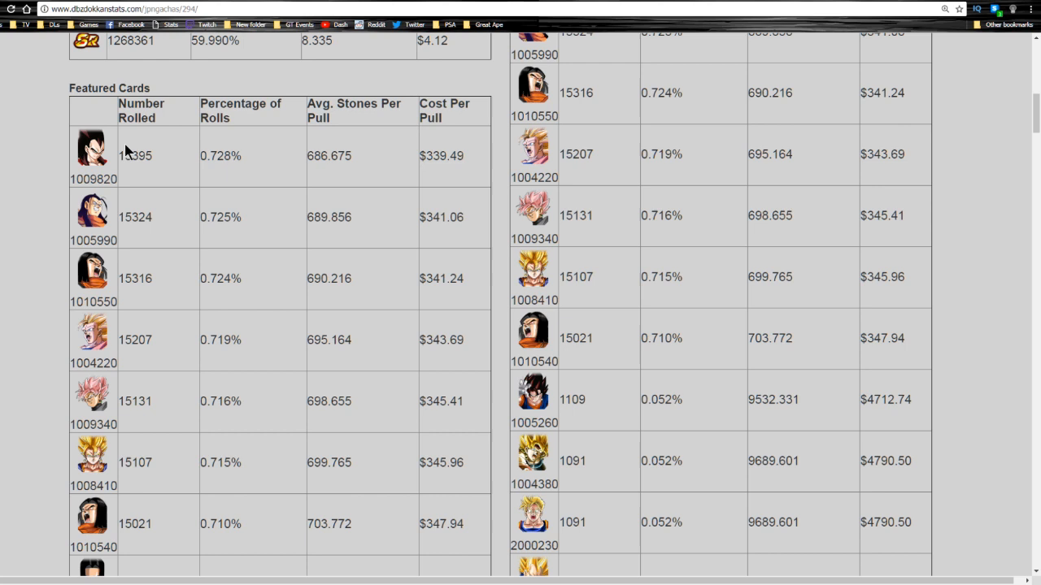
mouse_move(150, 148)
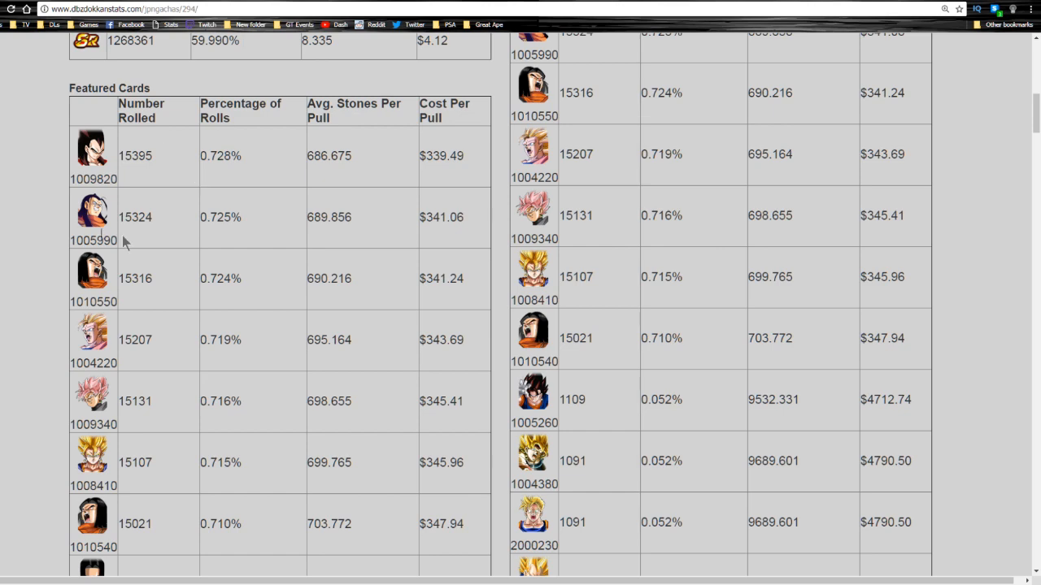
Step: Scroll through the rest of the Featured Cards table to the Last 15 Minutes section with 520 characters rolled
scroll("down", 3)
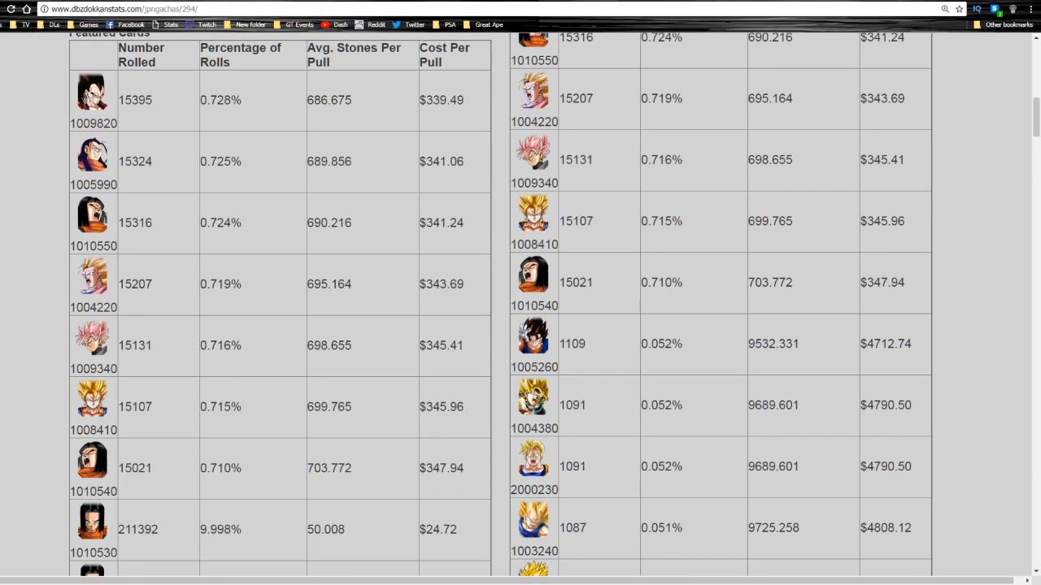
mouse_move(51, 353)
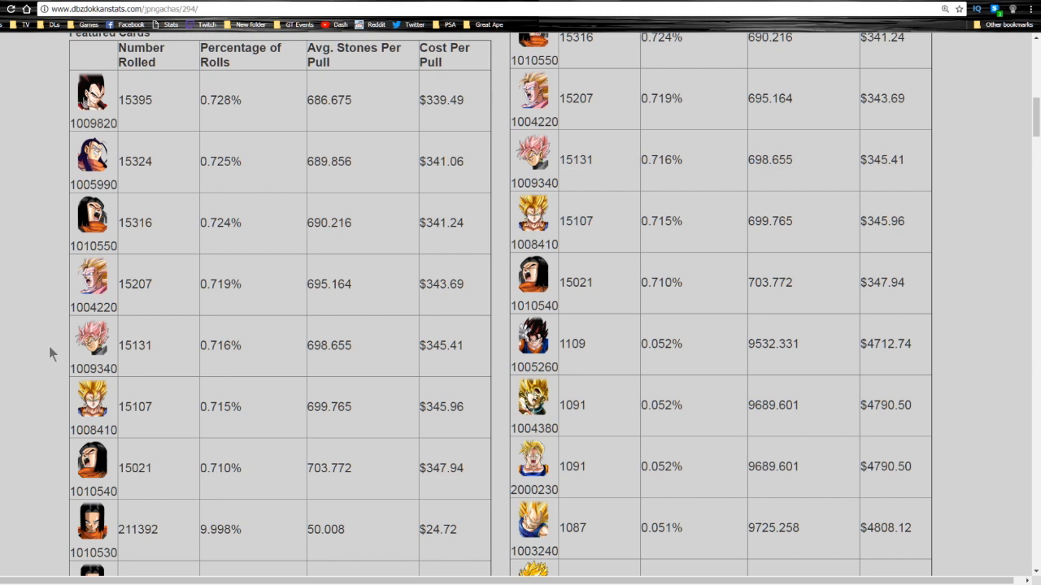
mouse_move(103, 485)
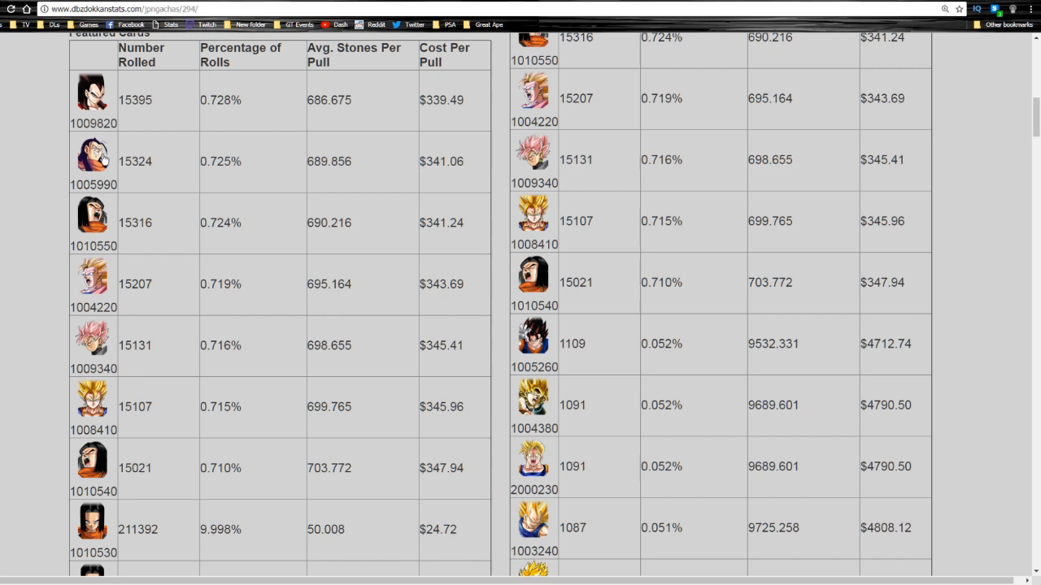
mouse_move(96, 225)
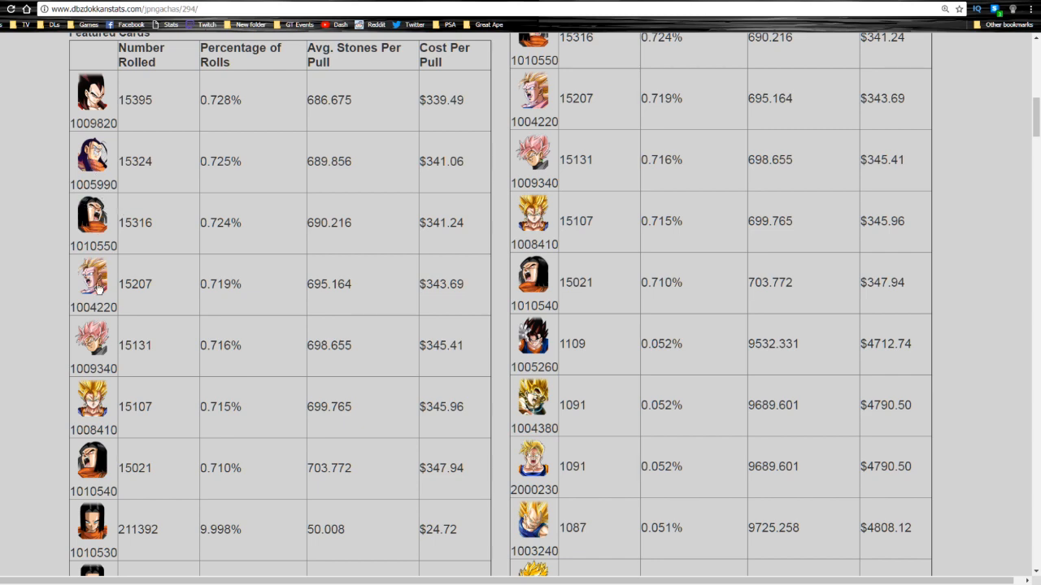
scroll("down", 3)
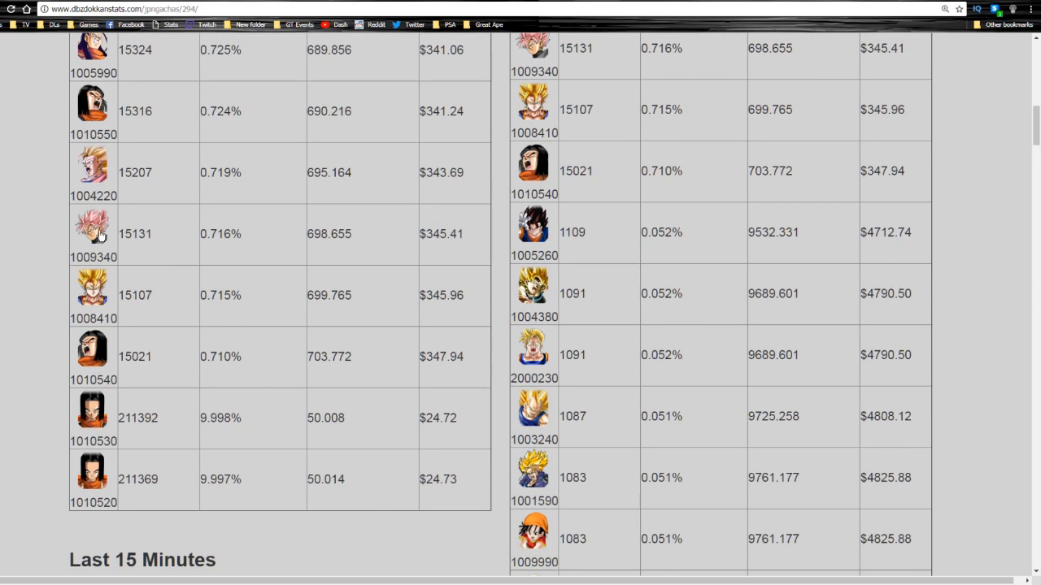
scroll("down", 3)
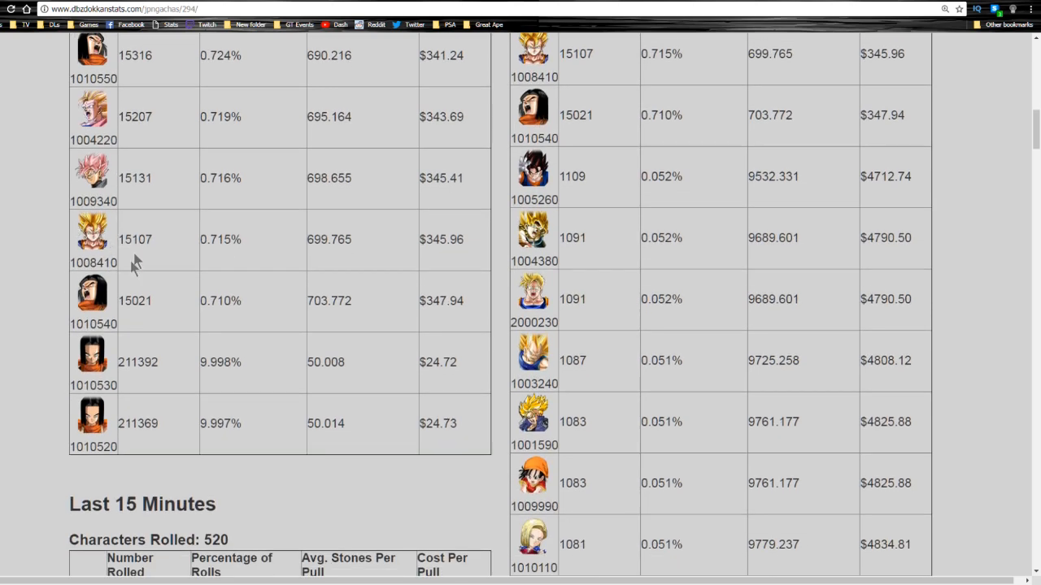
mouse_move(110, 367)
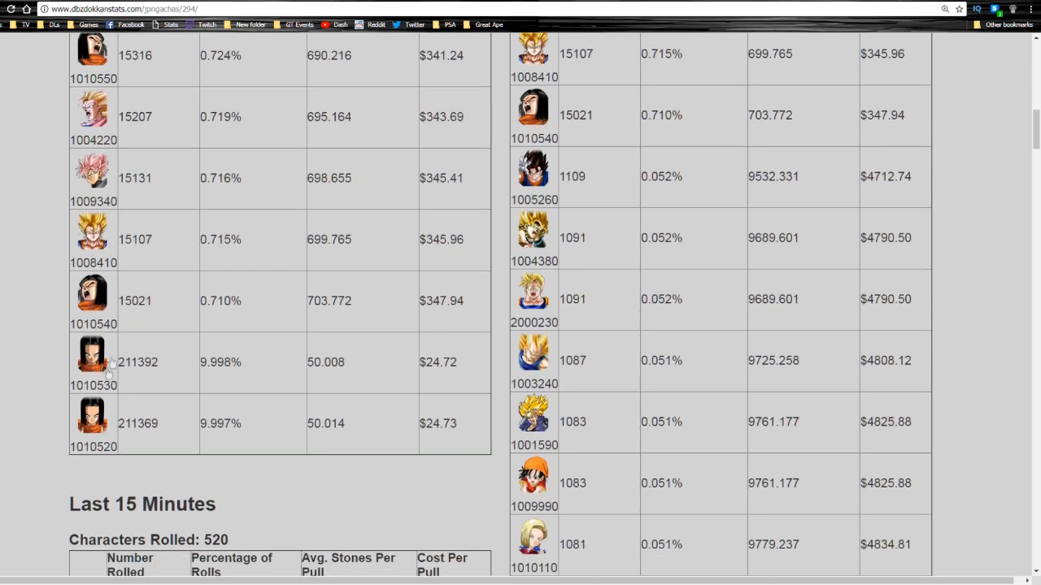
mouse_move(118, 351)
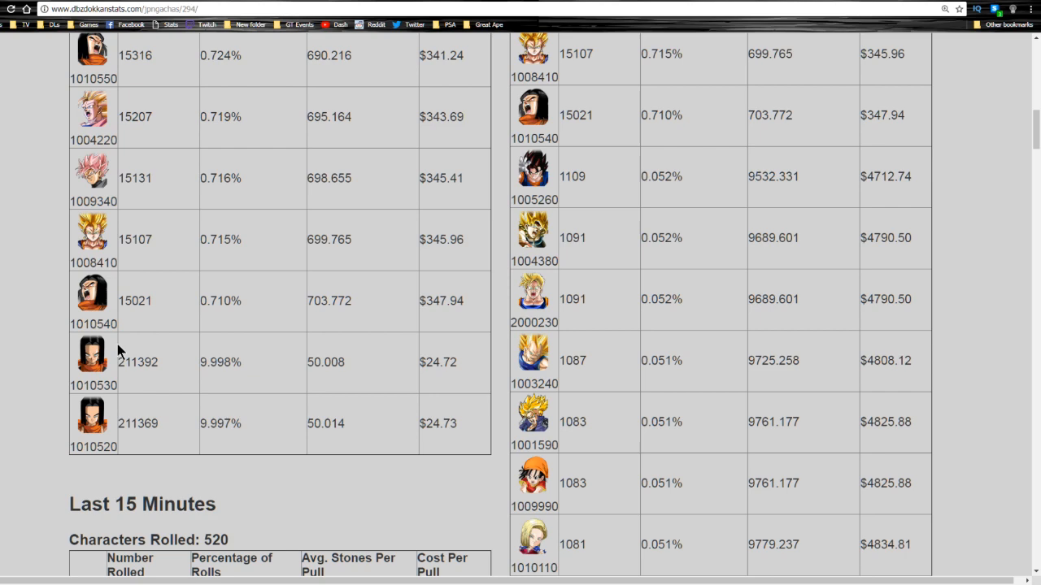
mouse_move(86, 281)
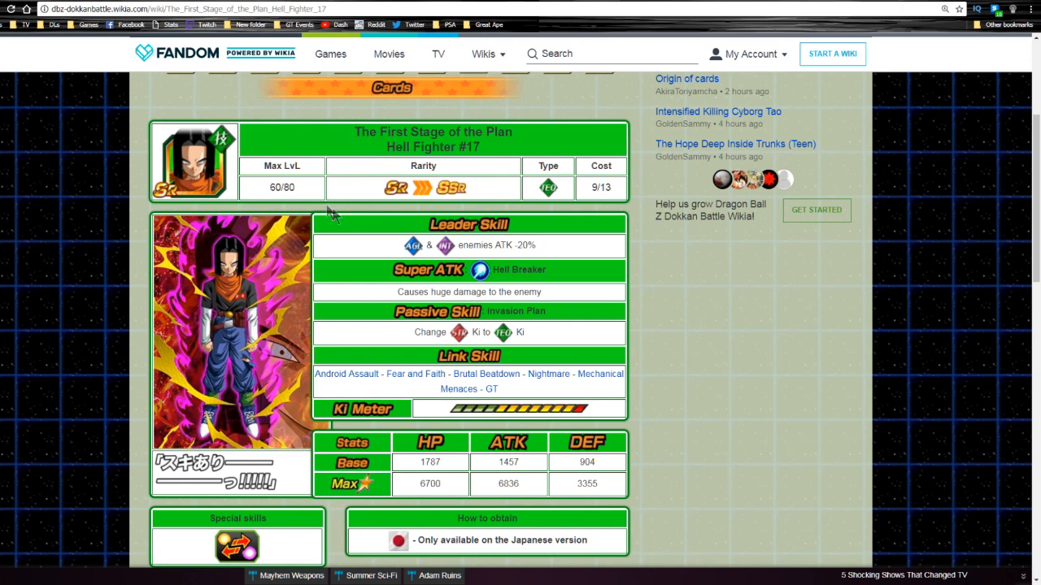
mouse_move(340, 228)
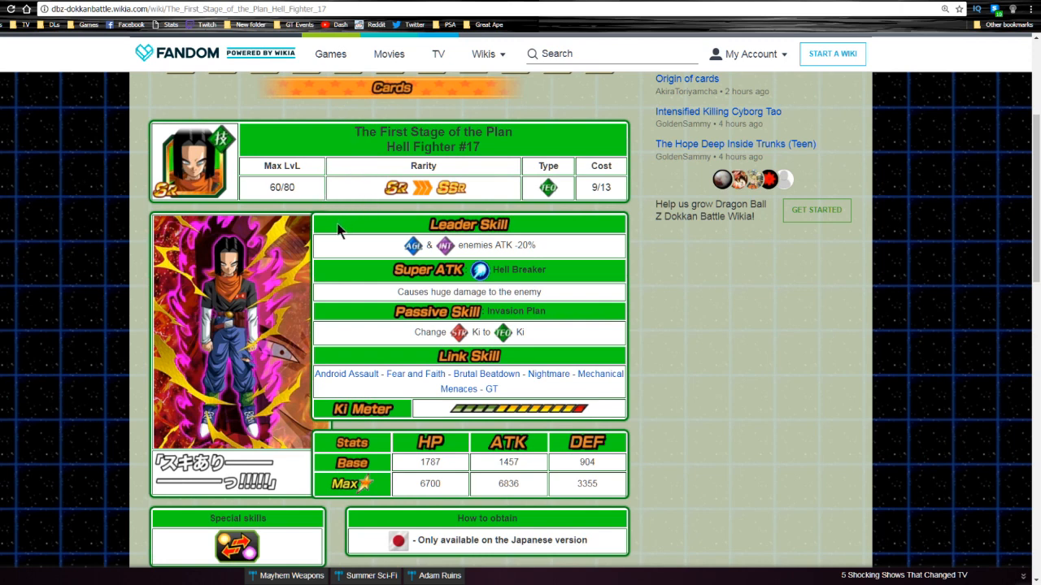
mouse_move(351, 226)
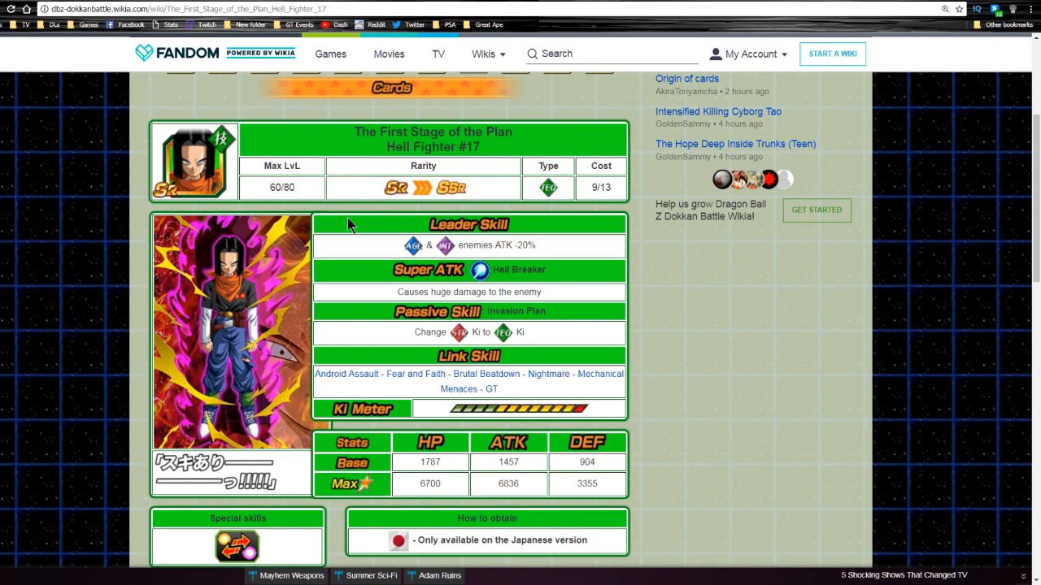
mouse_move(447, 162)
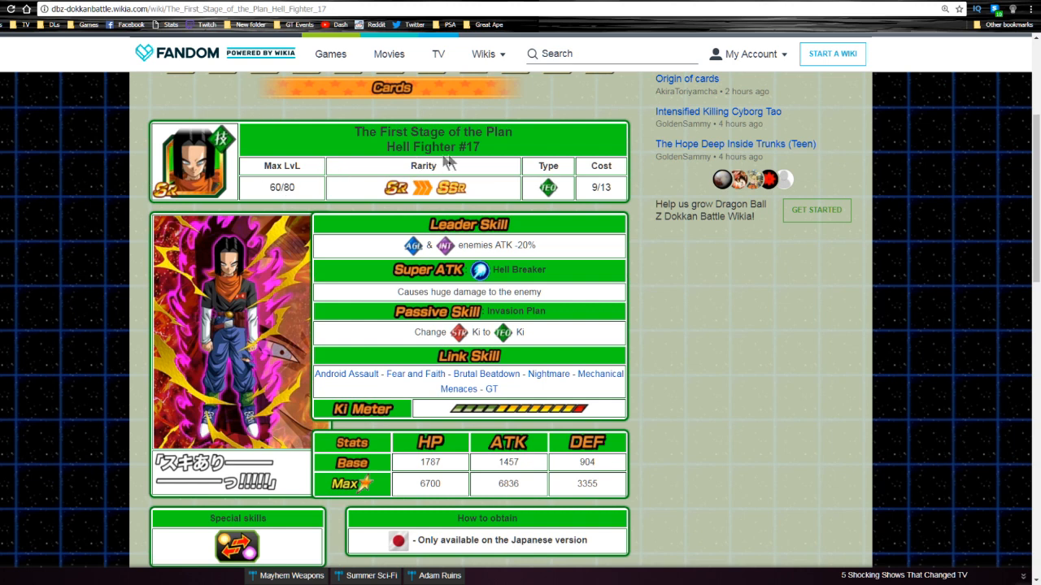
mouse_move(430, 330)
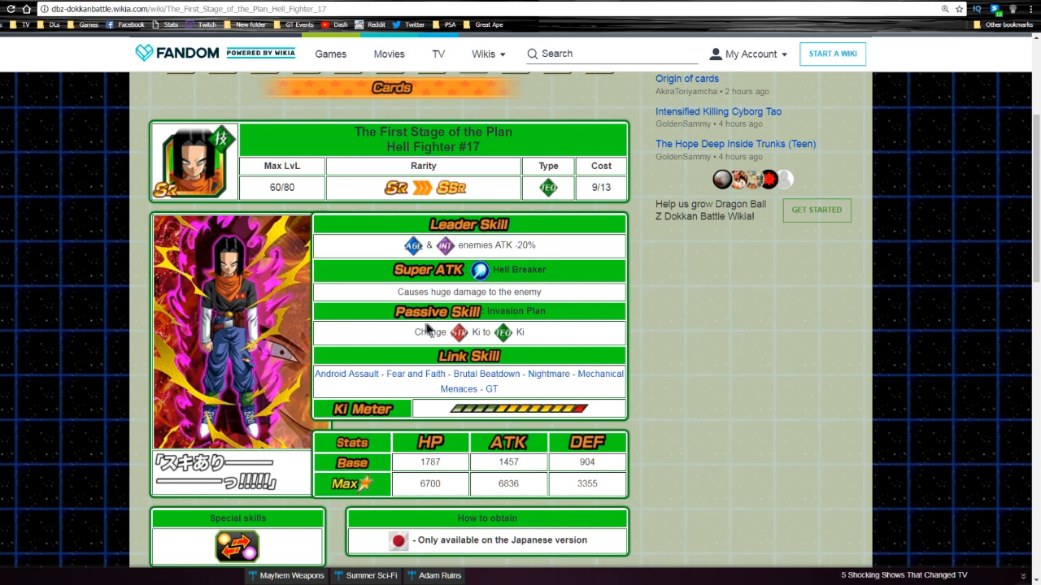
mouse_move(529, 340)
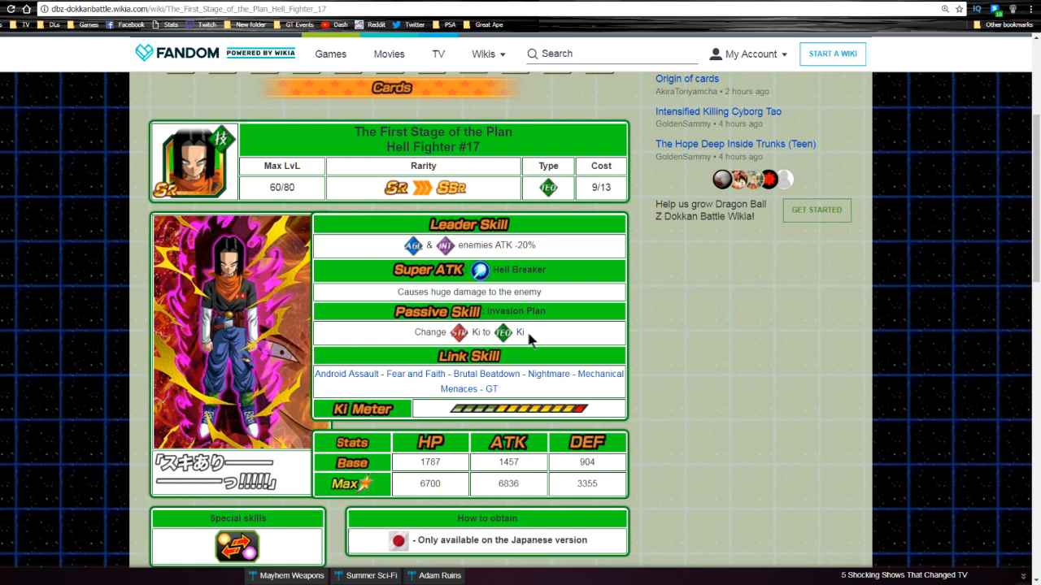
mouse_move(362, 386)
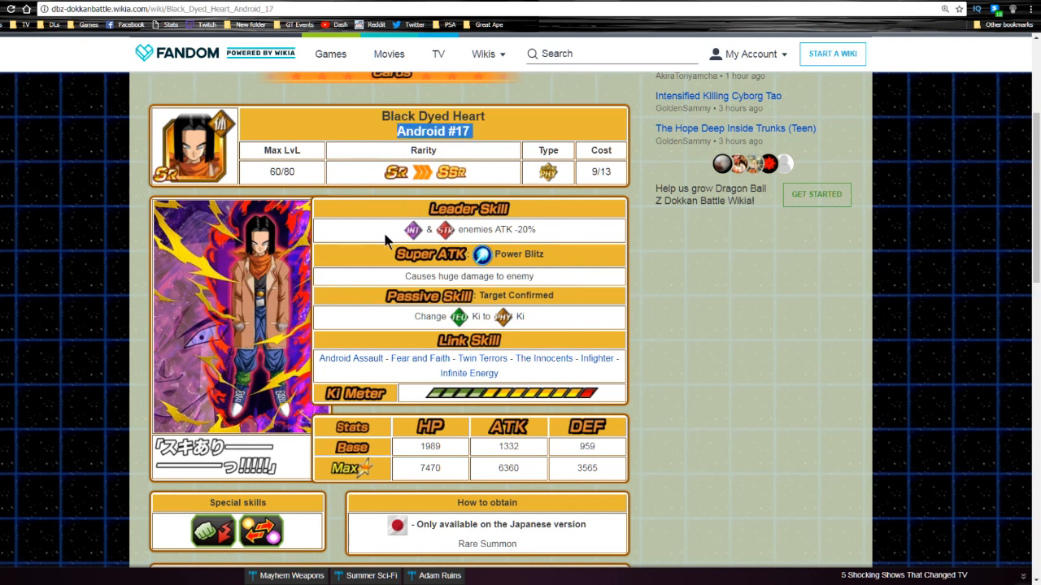
mouse_move(429, 343)
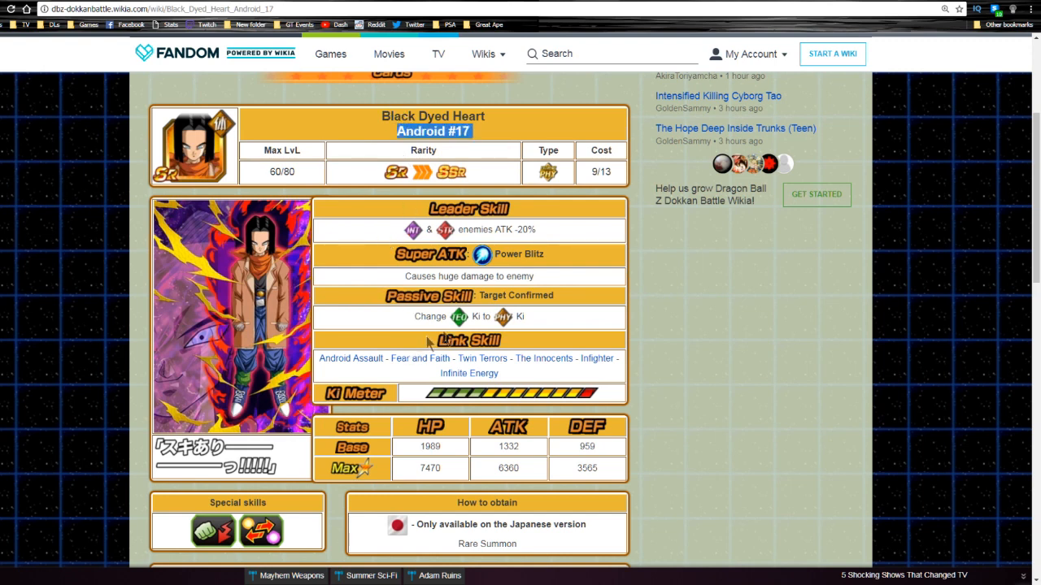
mouse_move(445, 334)
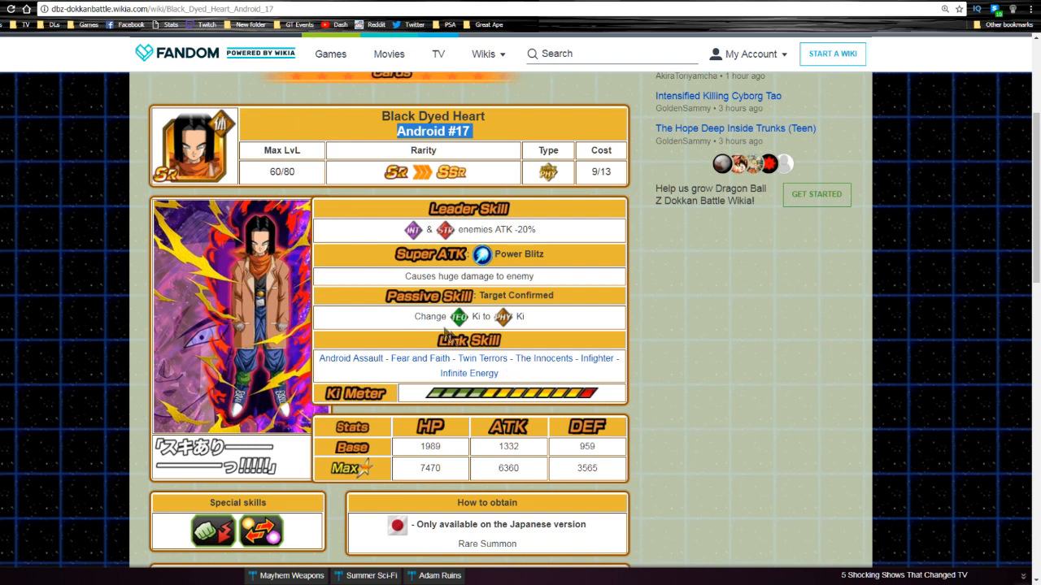
mouse_move(536, 317)
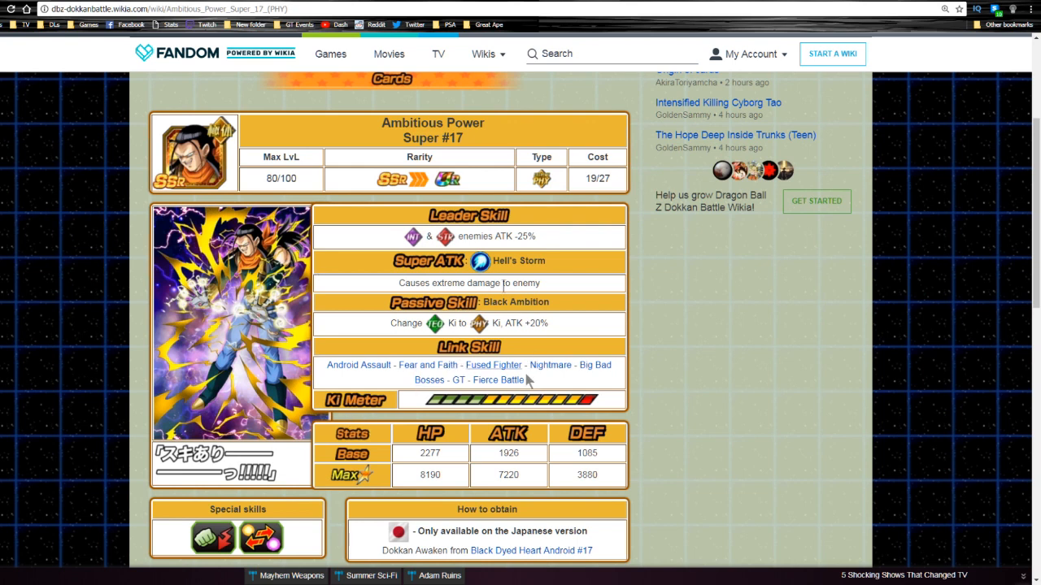
mouse_move(546, 212)
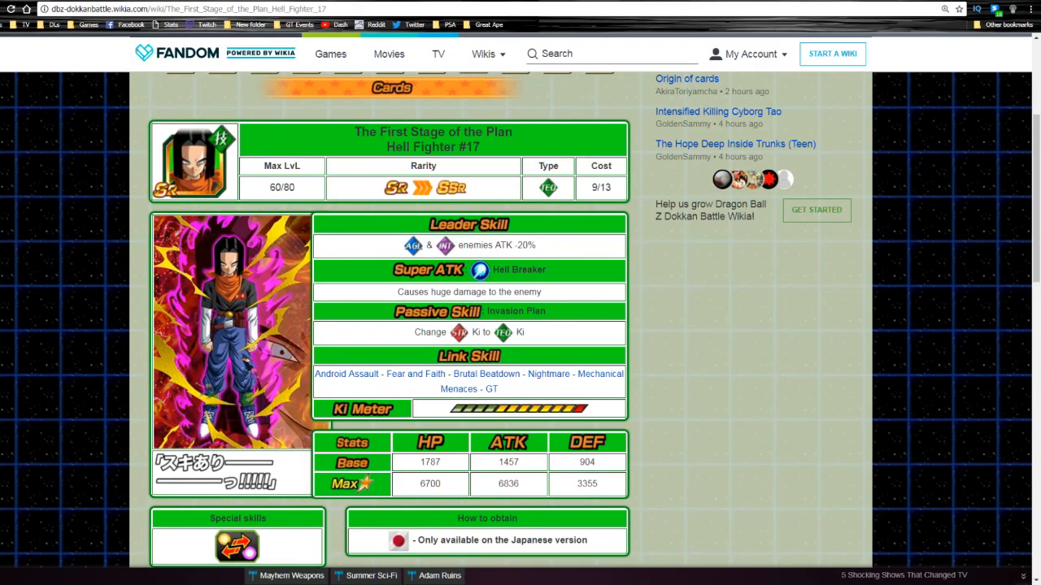
mouse_move(340, 232)
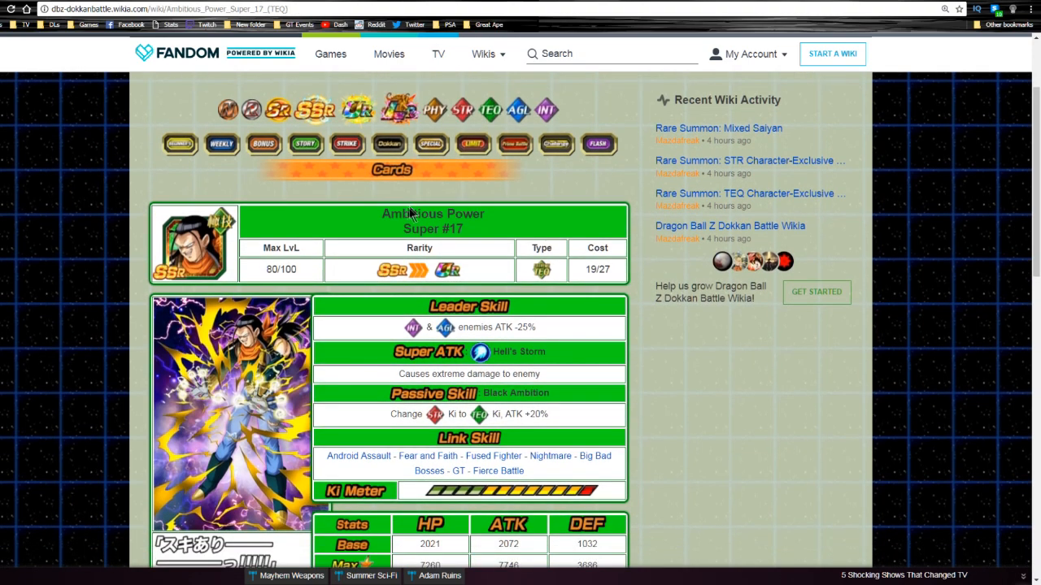
Step: Scroll down the Ambitious Power Super #17 page through its skill and stat tables
scroll("down", 3)
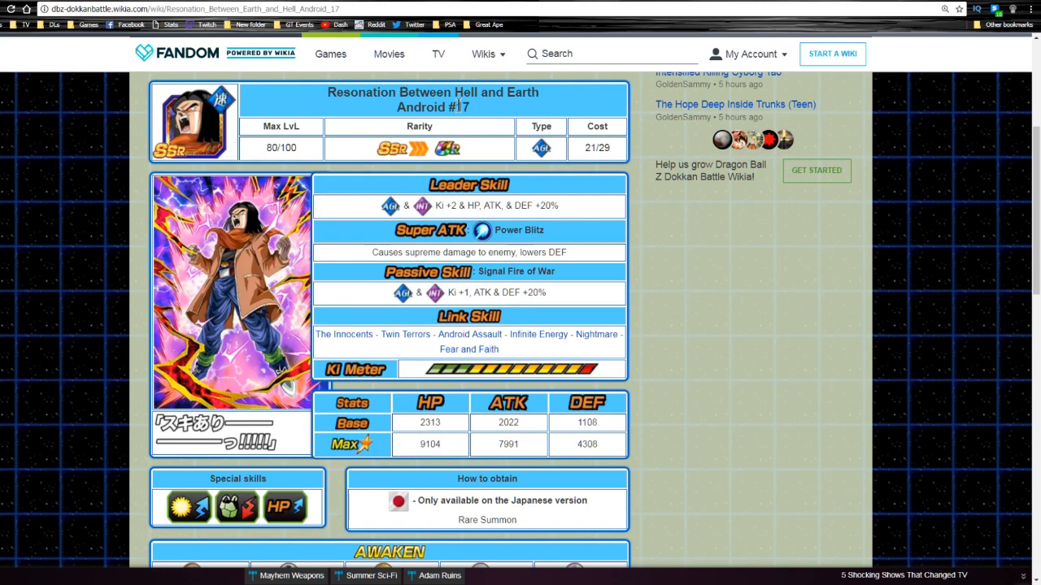
mouse_move(496, 202)
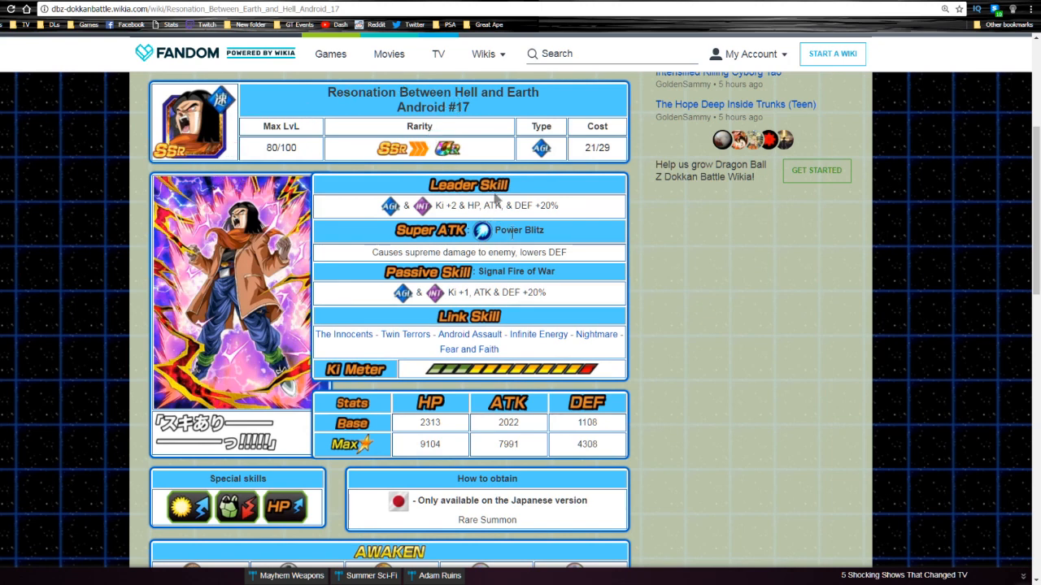
mouse_move(490, 287)
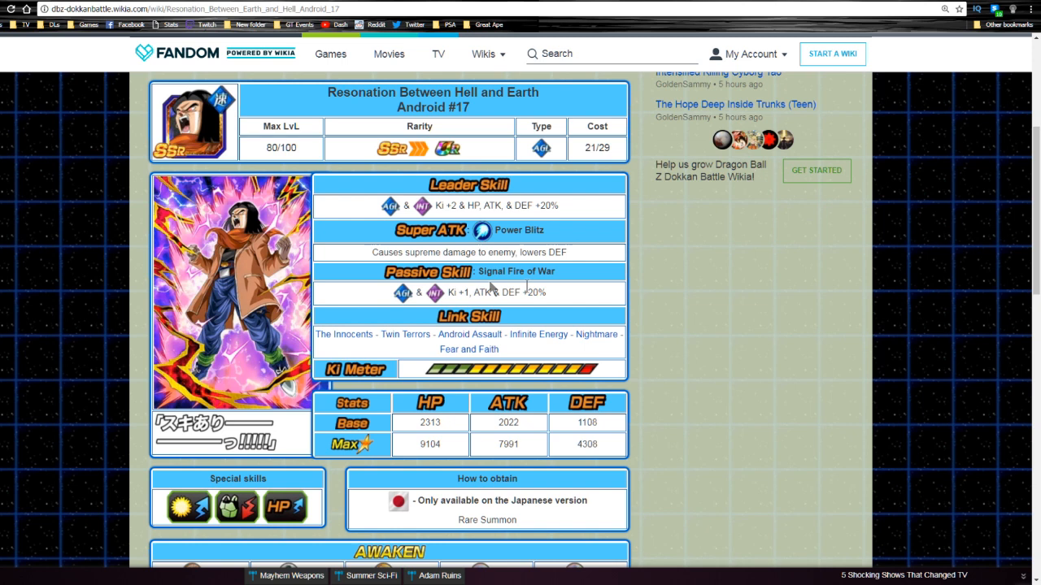
mouse_move(594, 300)
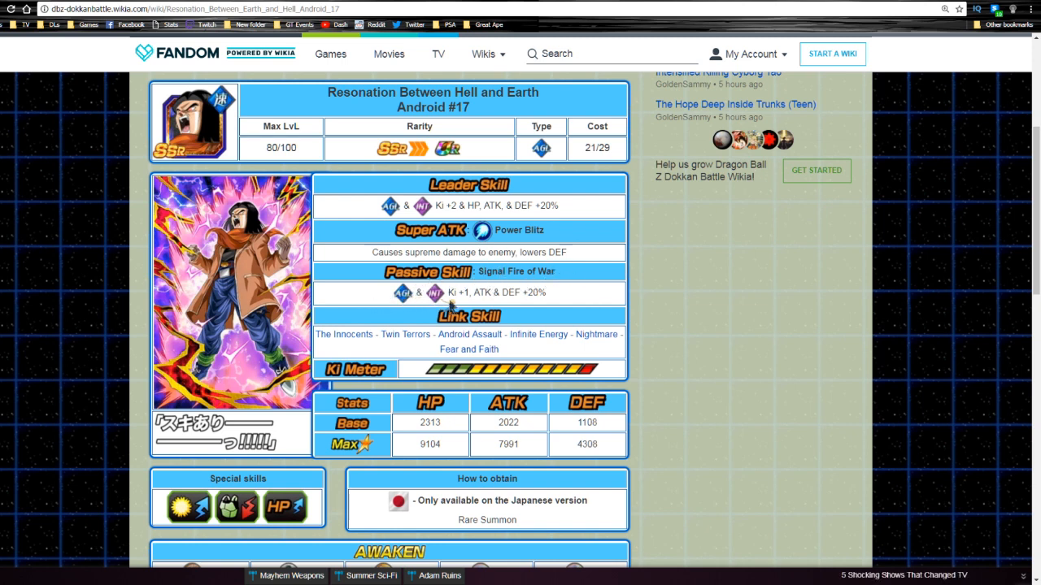
mouse_move(456, 245)
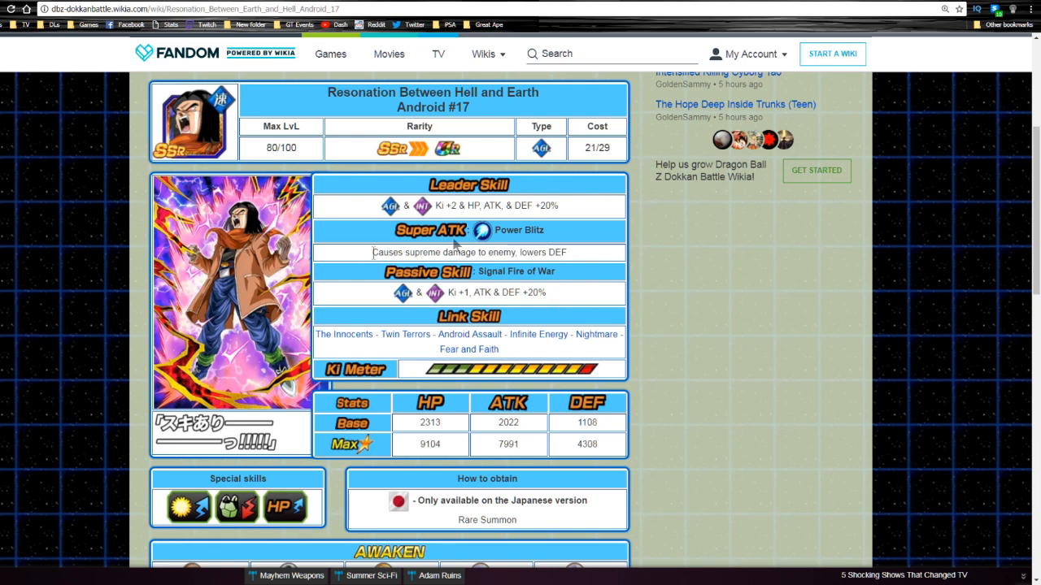
mouse_move(518, 388)
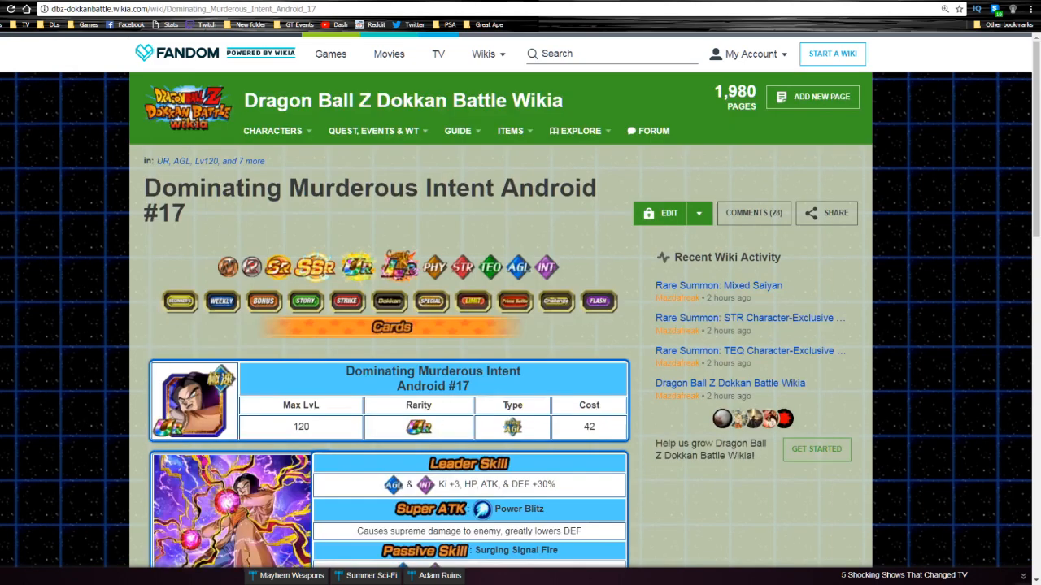
scroll("down", 3)
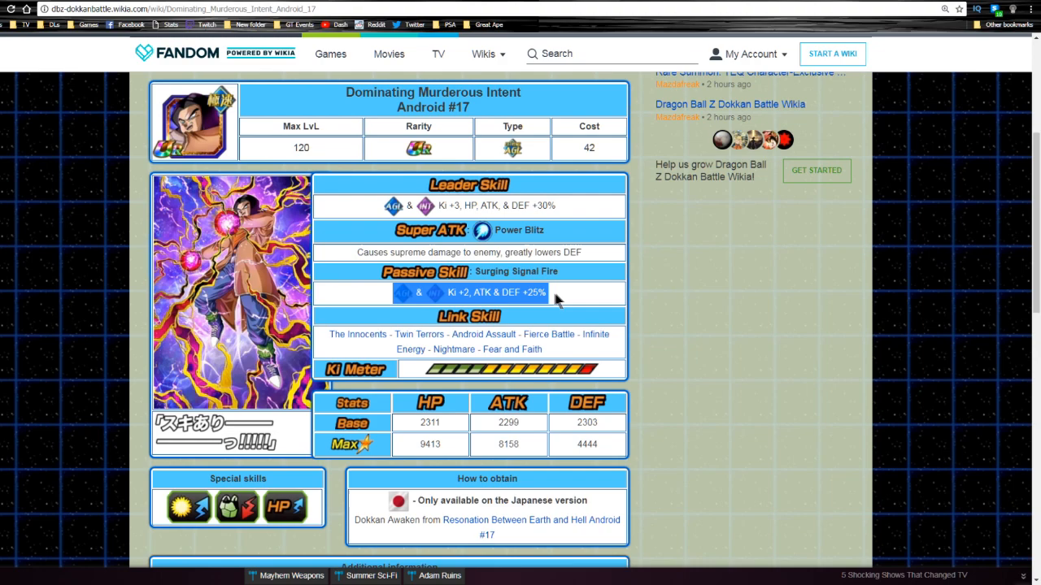
scroll("down", 3)
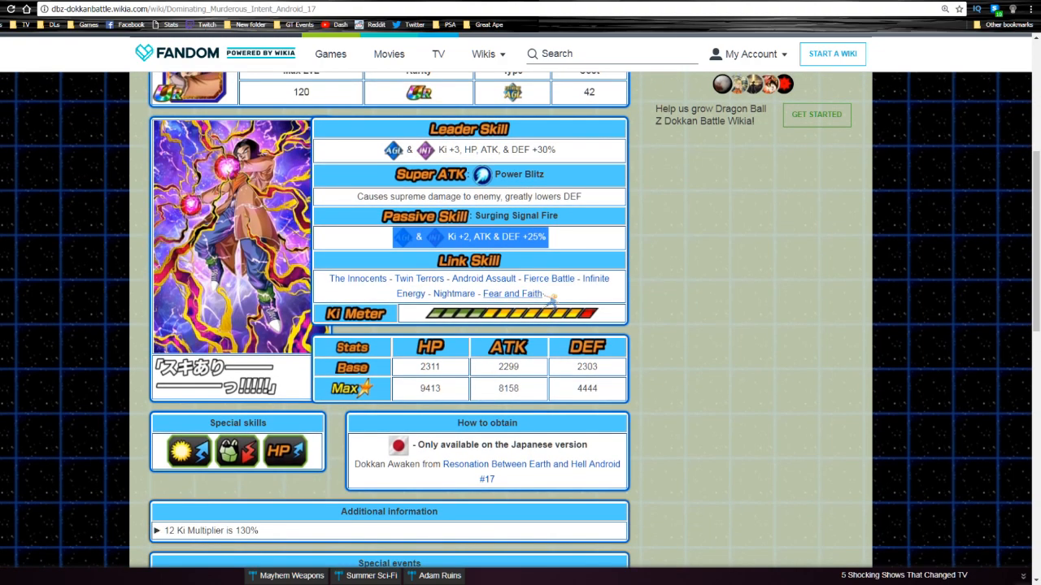
scroll("up", 3)
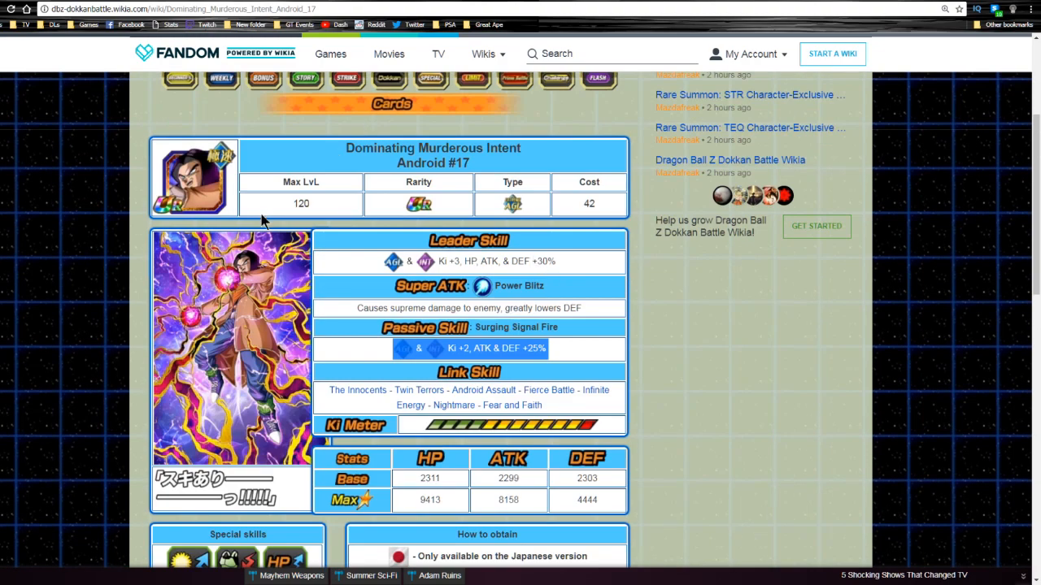
mouse_move(333, 228)
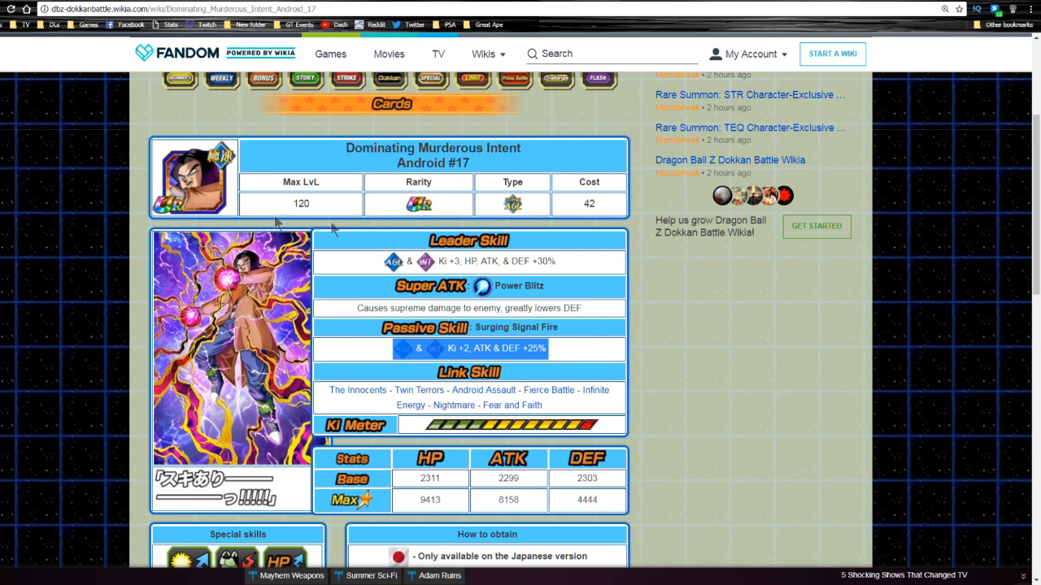
mouse_move(546, 380)
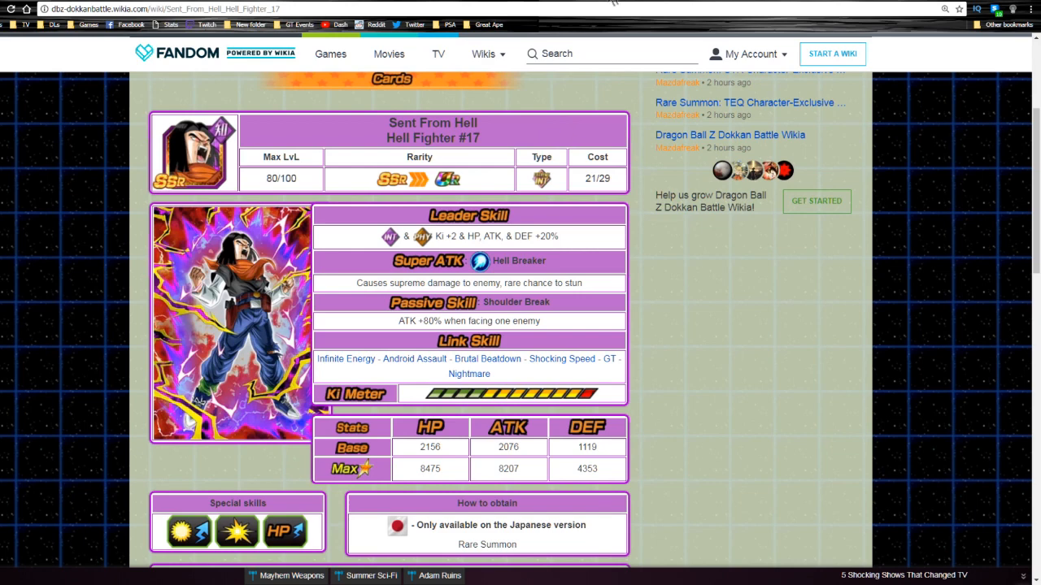
mouse_move(484, 137)
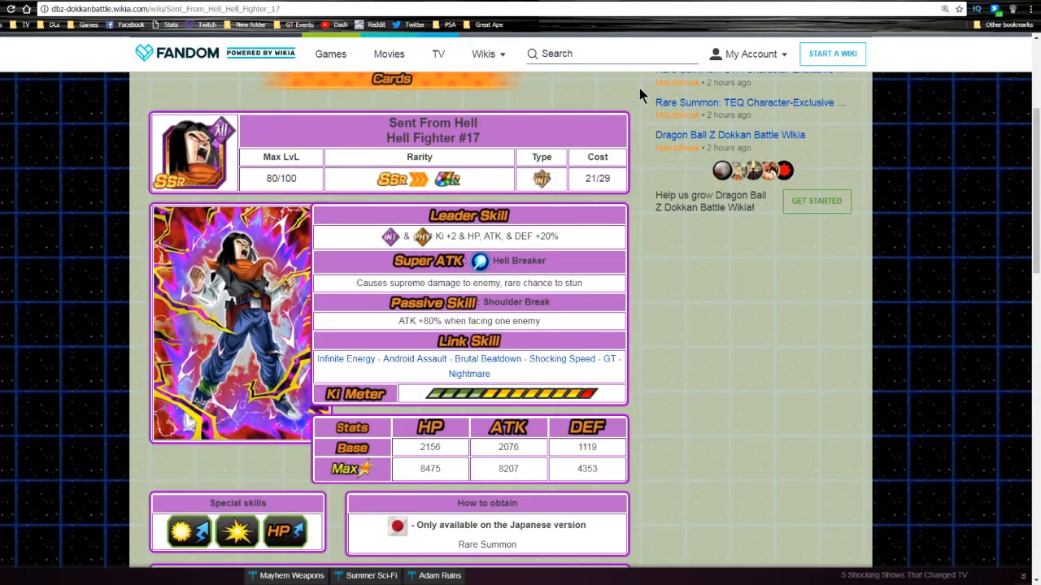
mouse_move(649, 94)
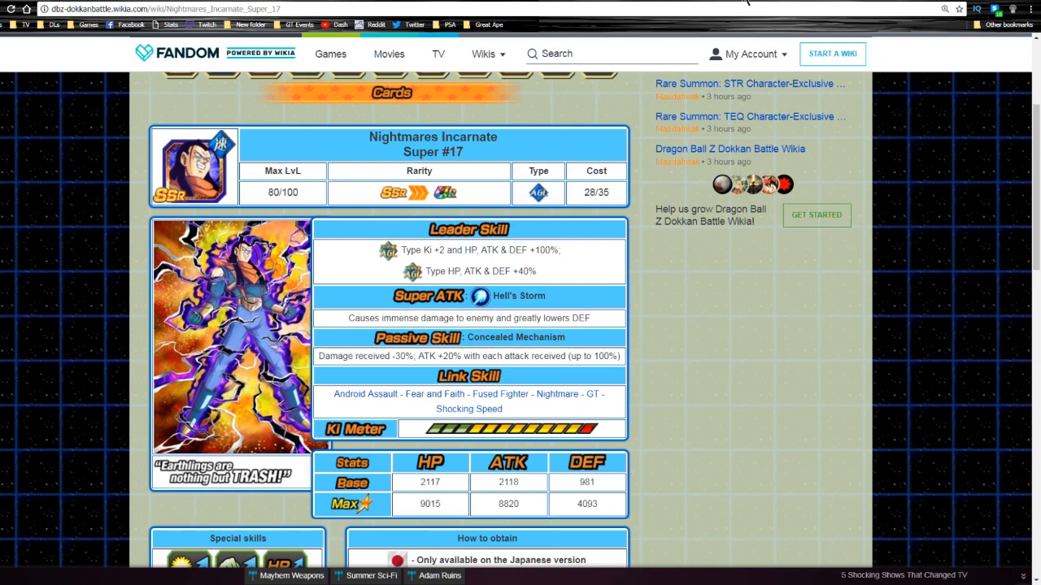
mouse_move(23, 108)
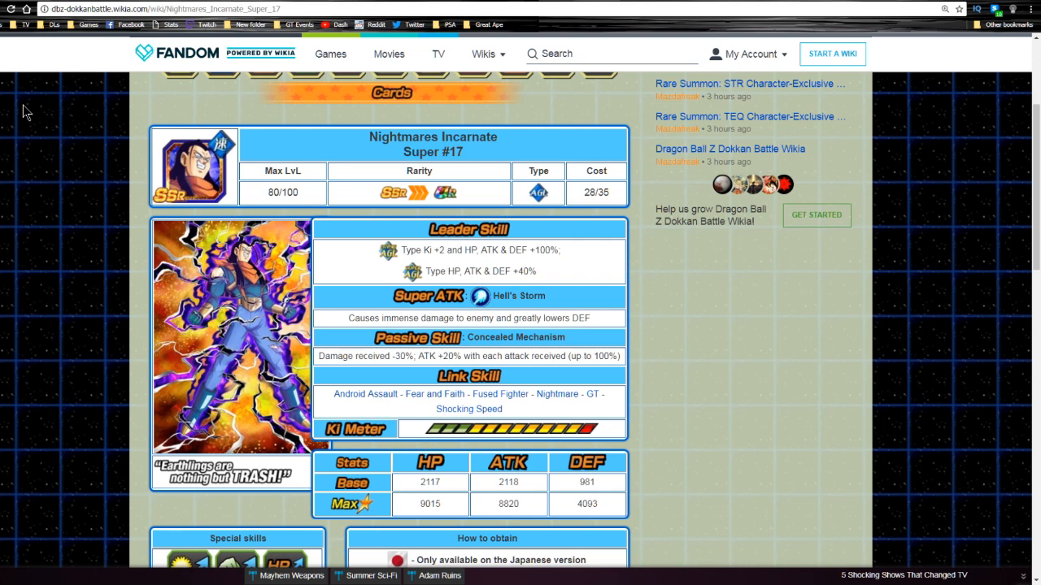
mouse_move(374, 204)
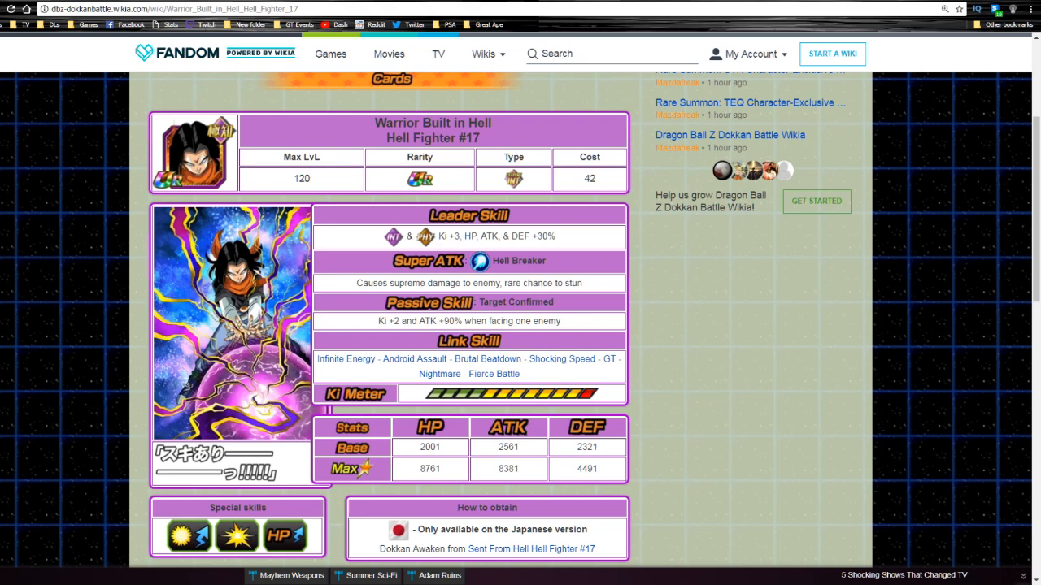
mouse_move(295, 202)
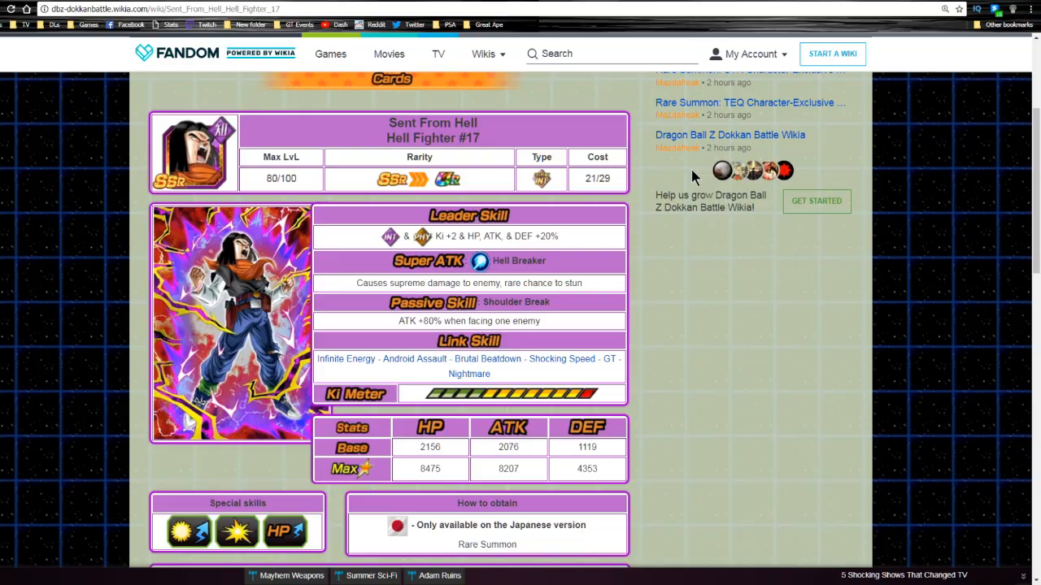
Step: Scroll to the Nightmares Incarnate Super #17 skills and highlight 'supreme' in the Super ATK description
scroll("down", 3)
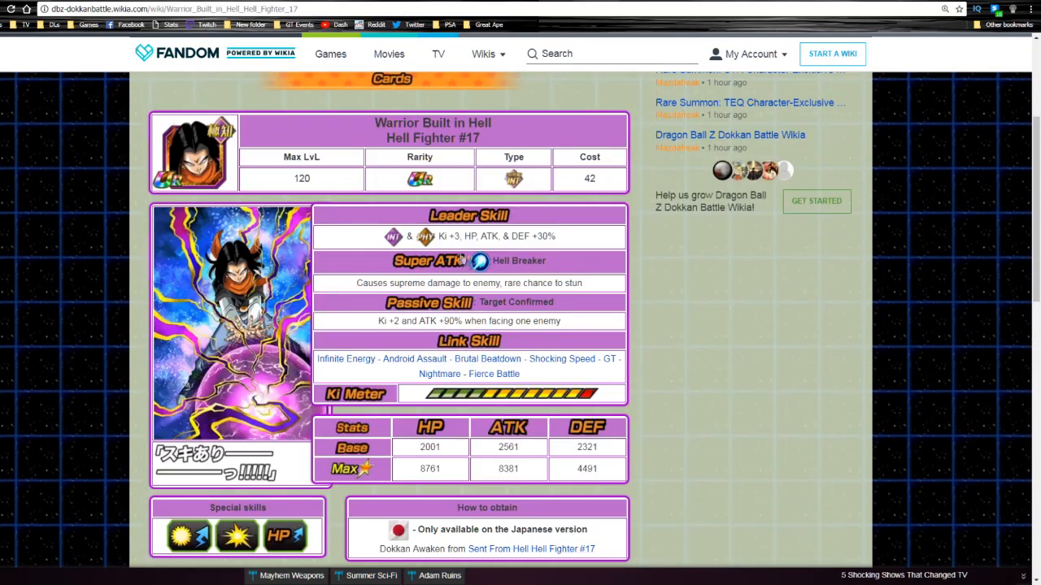
scroll("down", 3)
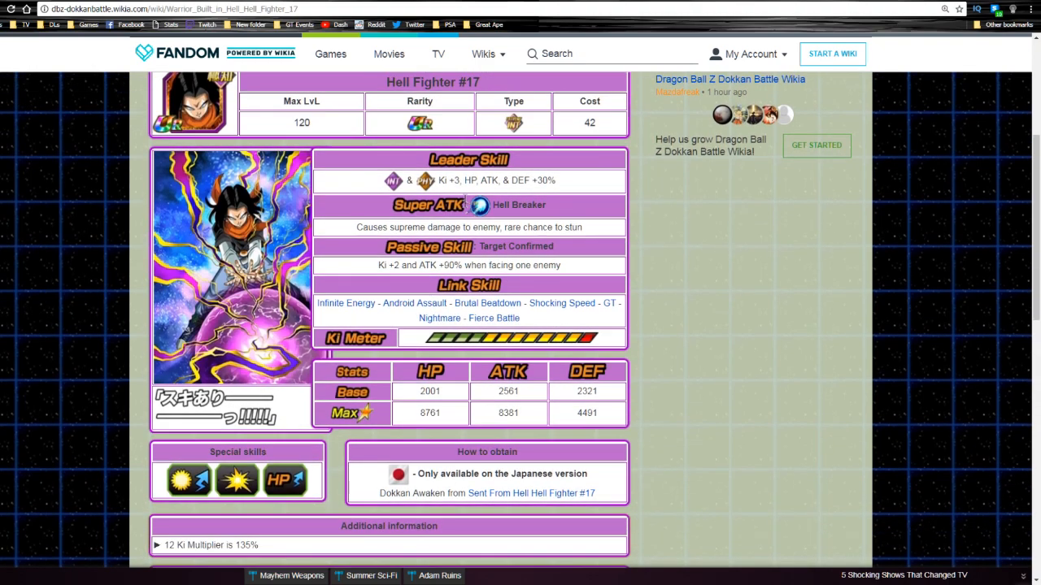
scroll("down", 3)
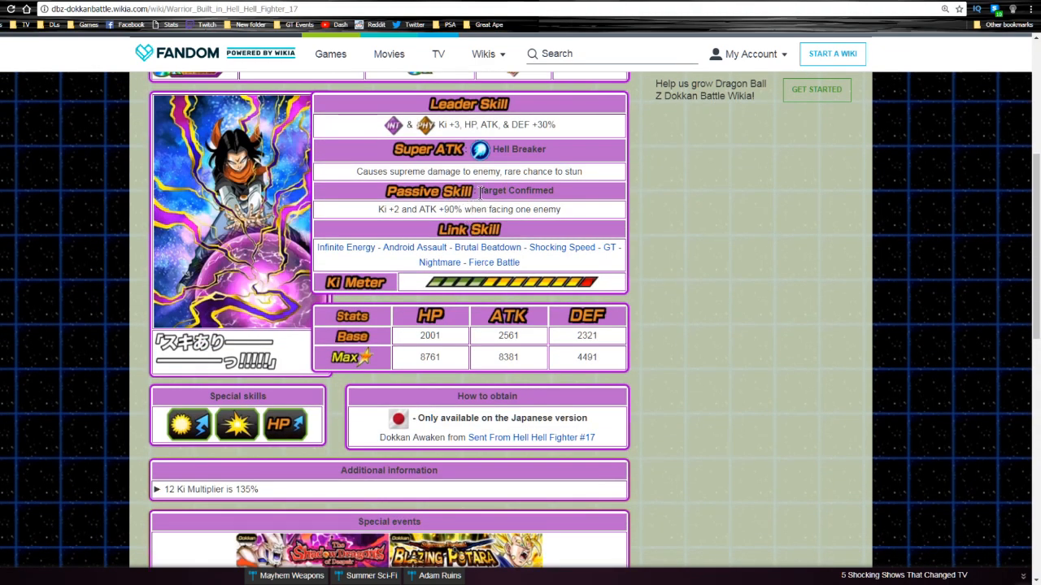
mouse_move(415, 209)
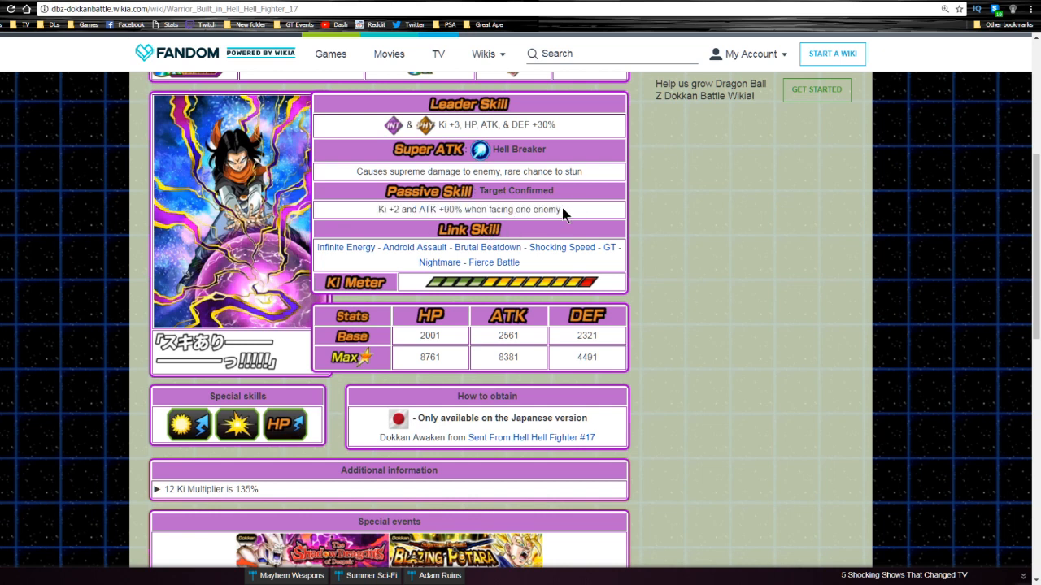
mouse_move(551, 210)
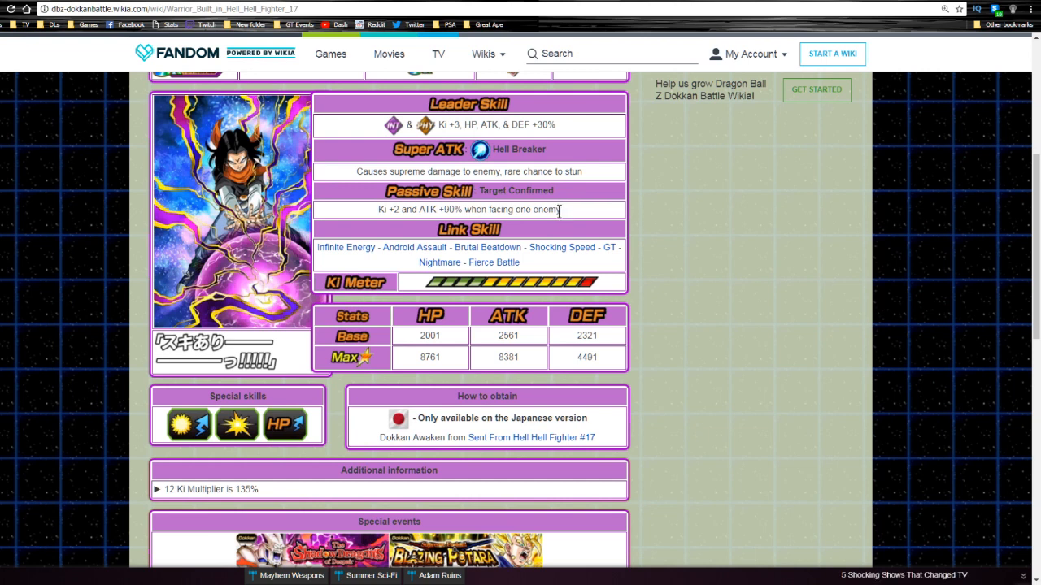
mouse_move(430, 238)
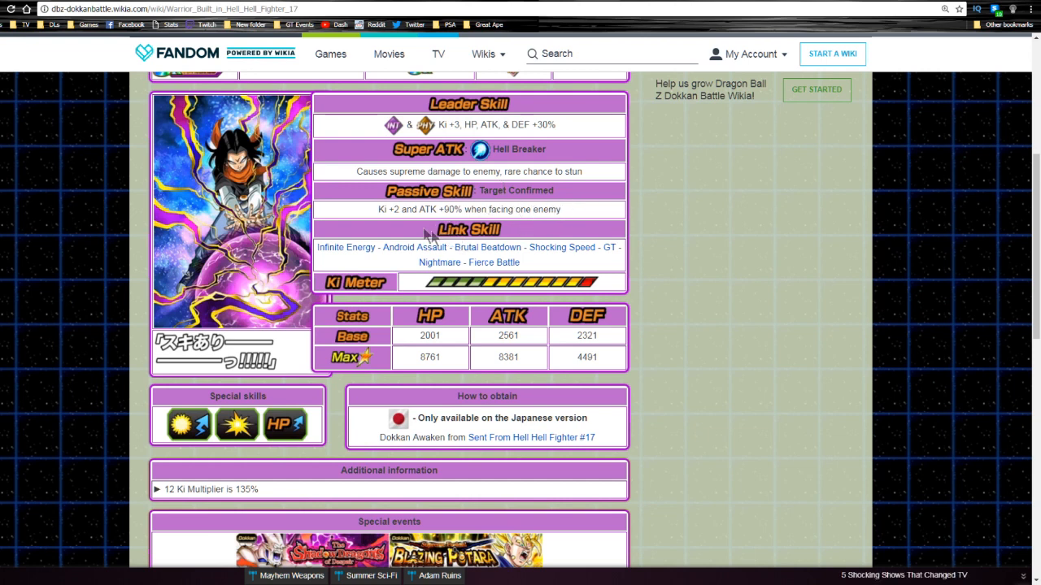
double_click(408, 172)
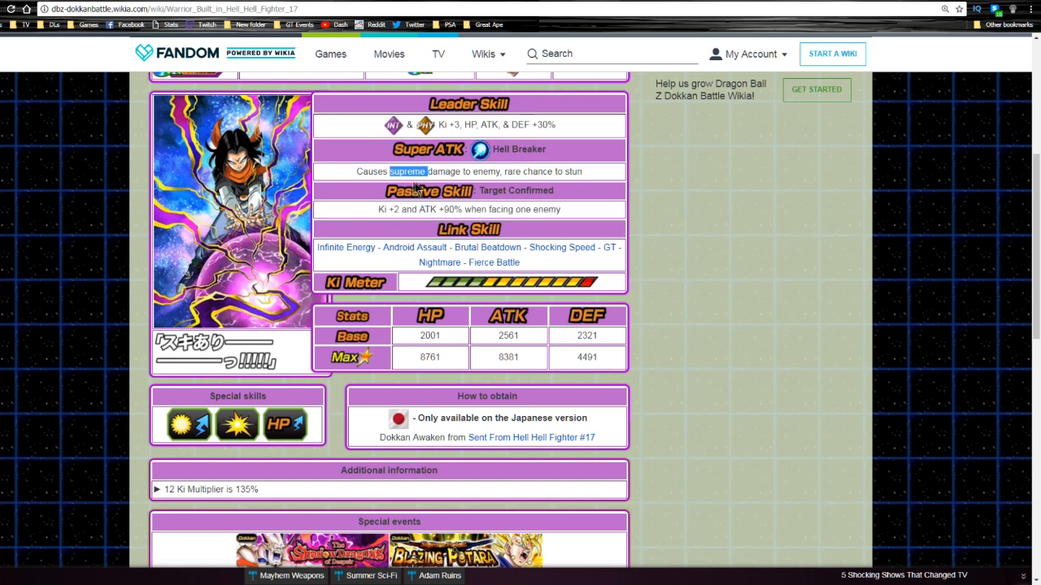
mouse_move(492, 209)
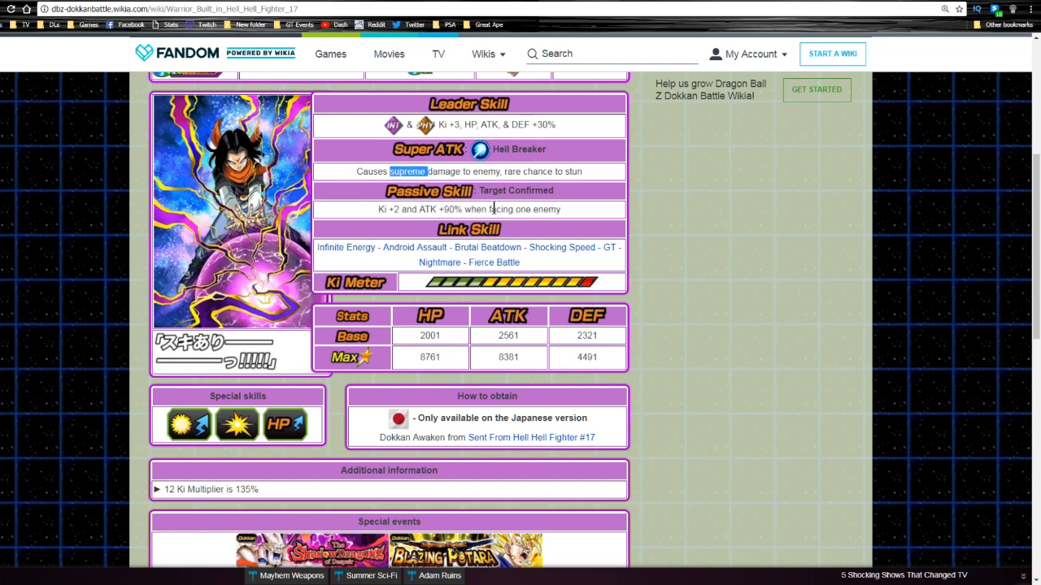
mouse_move(439, 255)
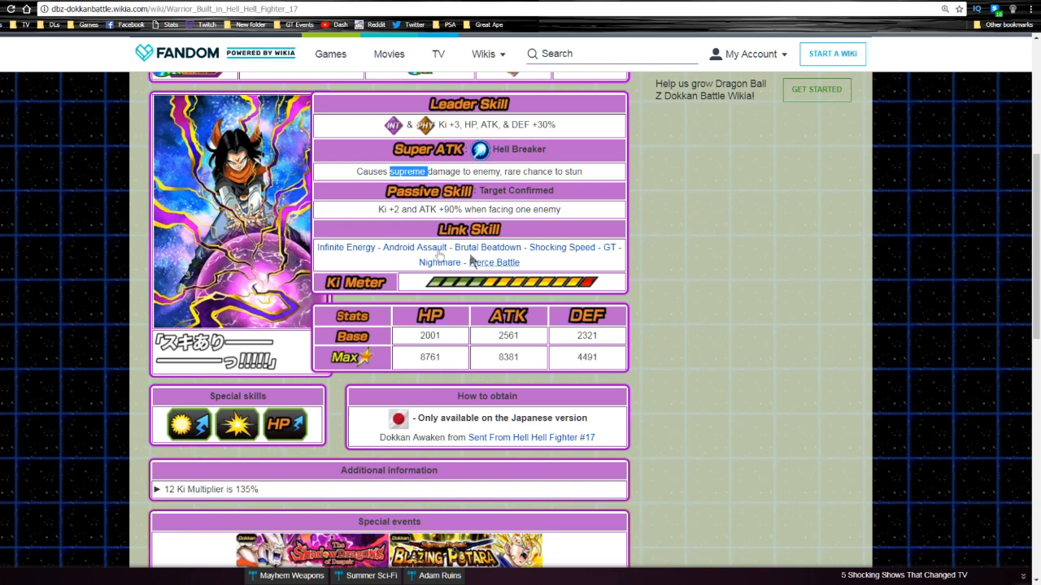
mouse_move(701, 324)
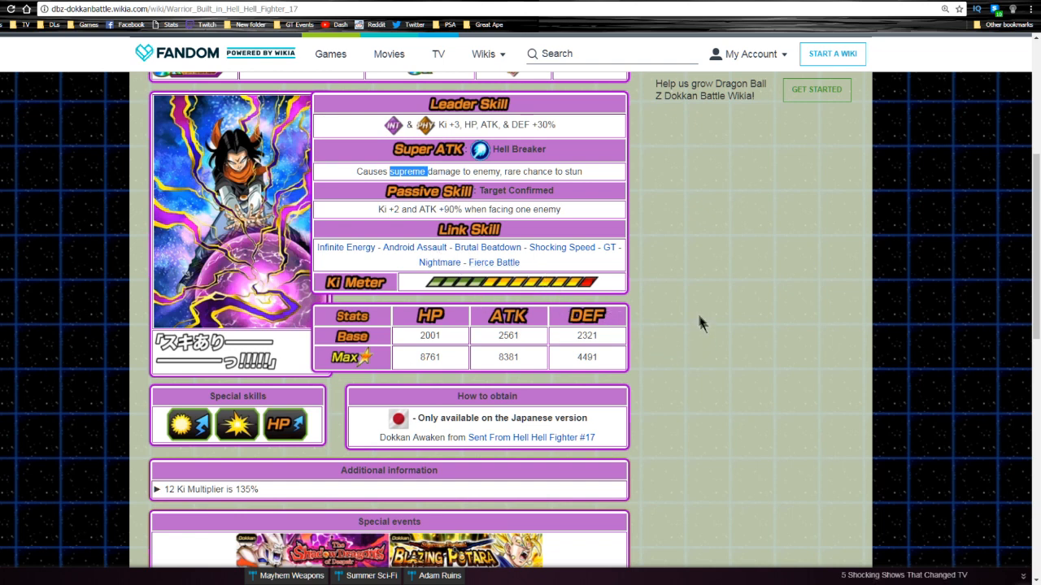
mouse_move(693, 317)
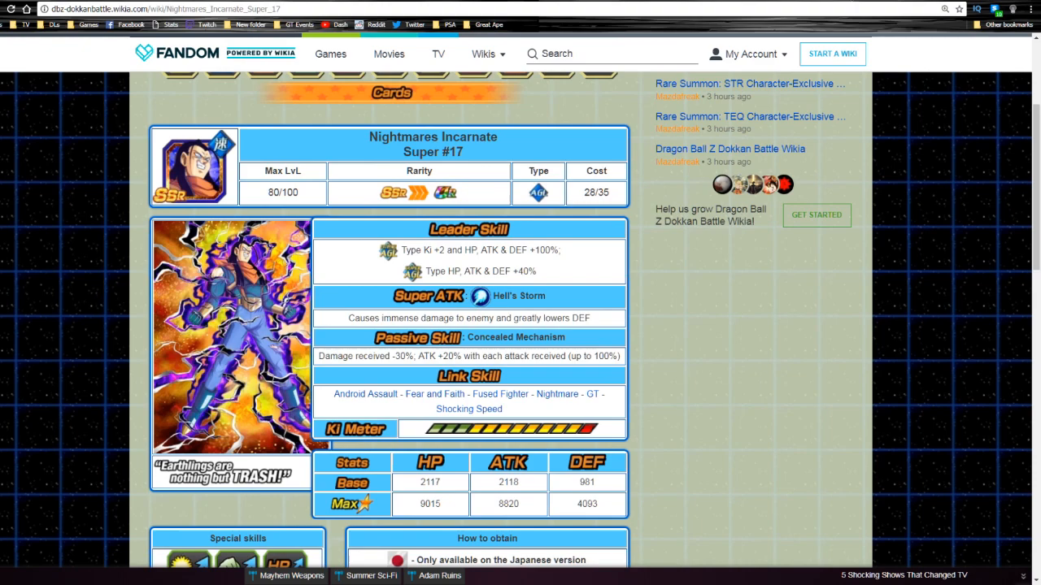
Step: Dismiss the My Account dropdown and highlight the passive's damage reduction text on The Ultimate Android Super #17 page
scroll("down", 3)
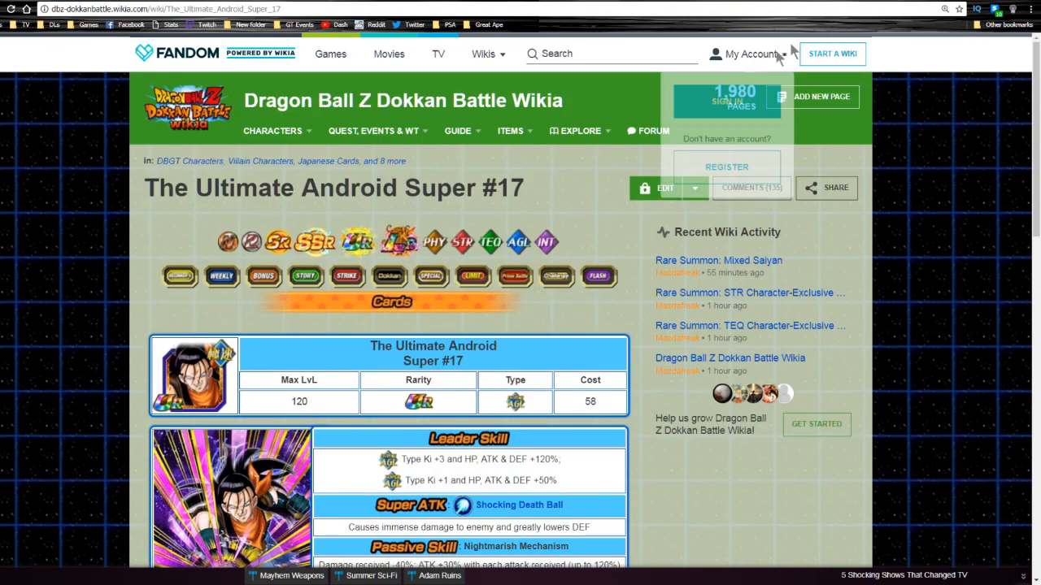
left_click(746, 54)
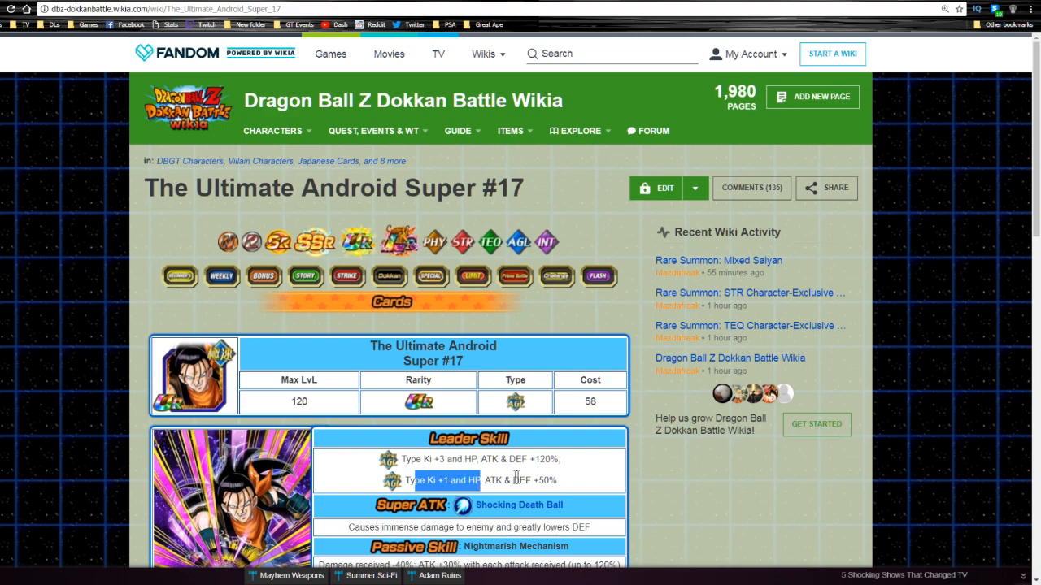
scroll("down", 3)
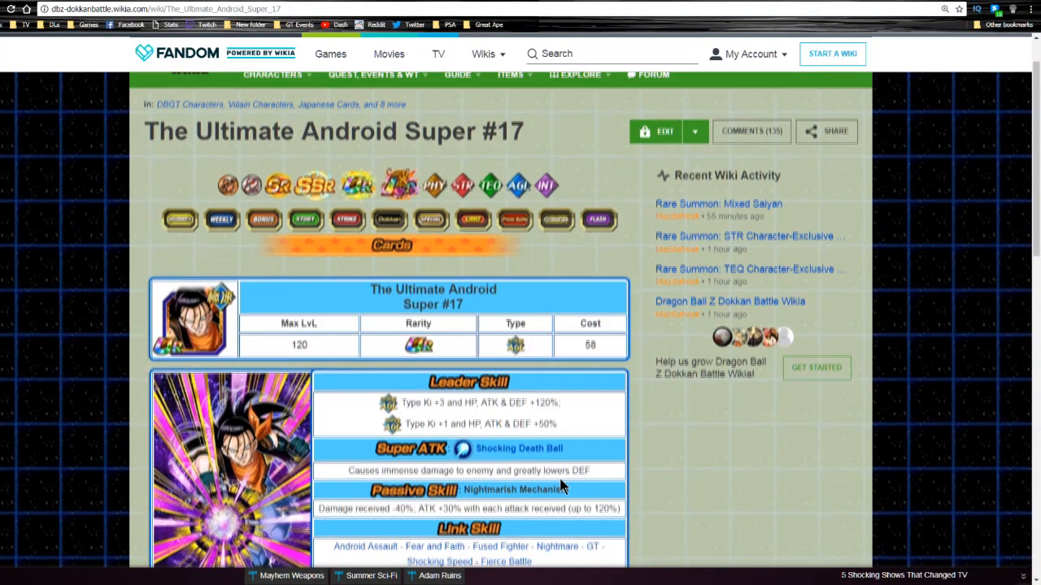
scroll("down", 3)
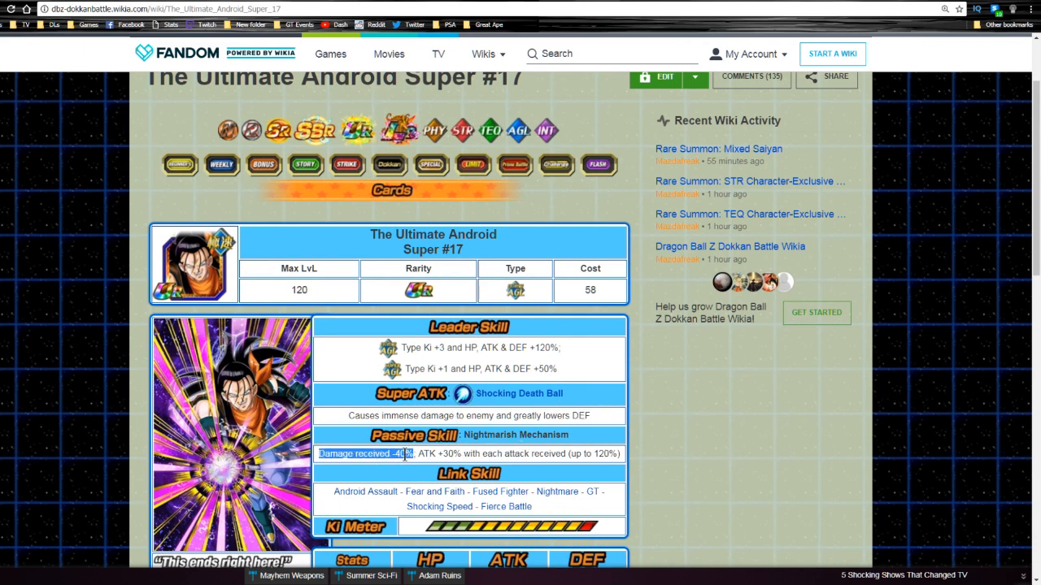
left_click_drag(403, 454, 503, 454)
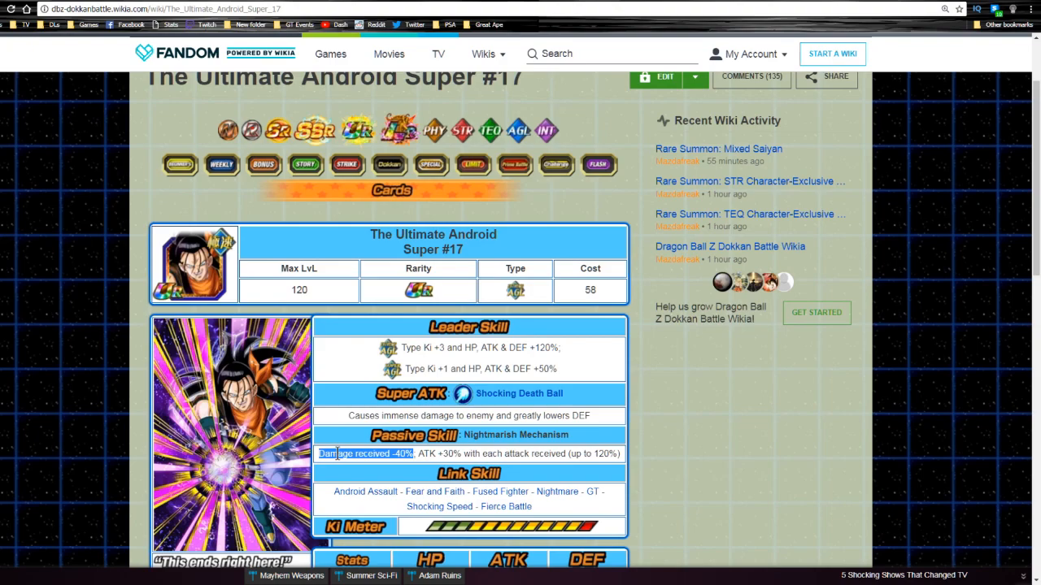
Step: Scroll down to the Stats table listing 11625/10500/5188 max stats
scroll("down", 3)
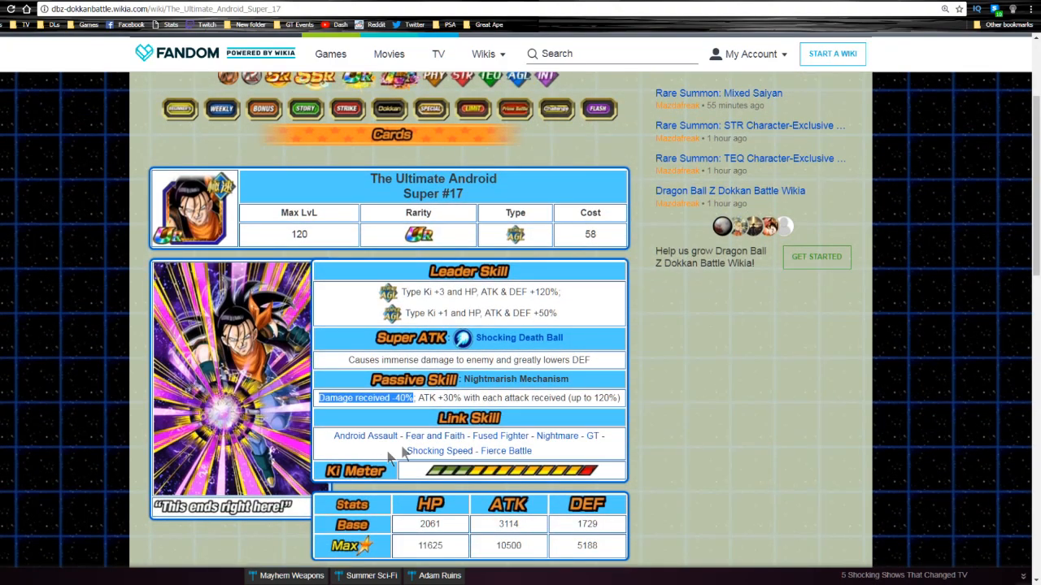
scroll("down", 3)
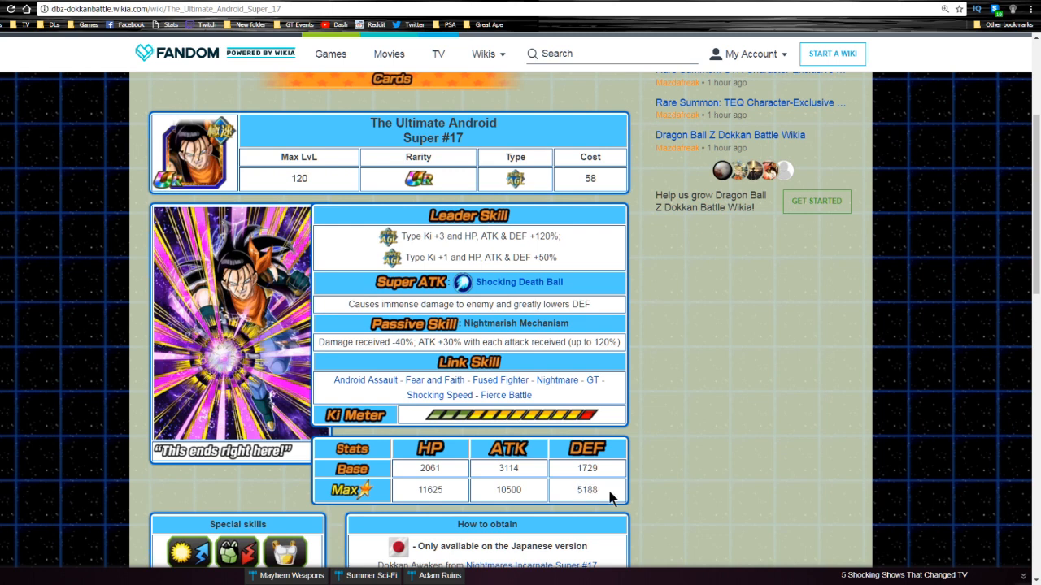
double_click(586, 489)
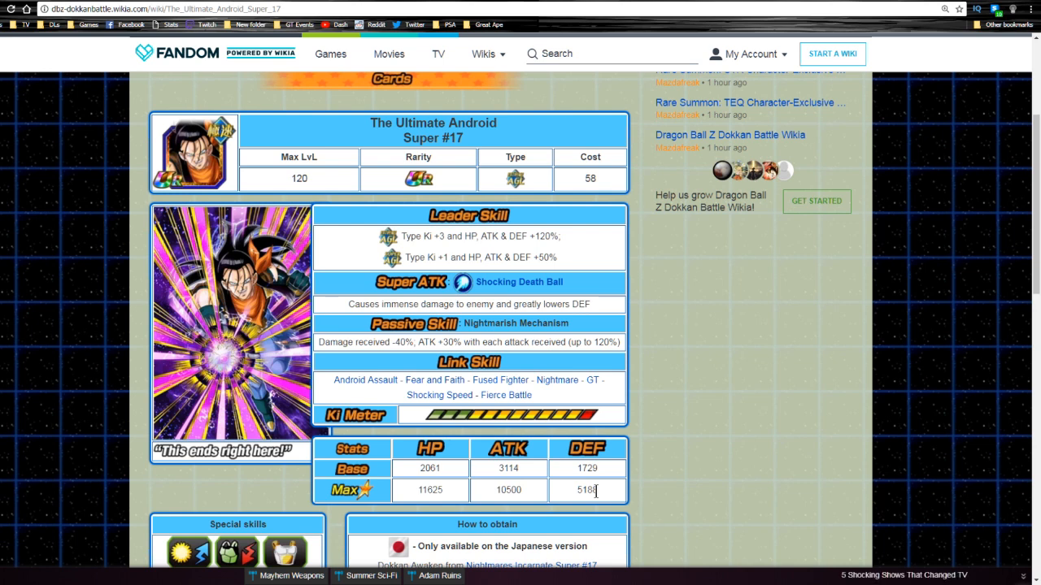
mouse_move(682, 472)
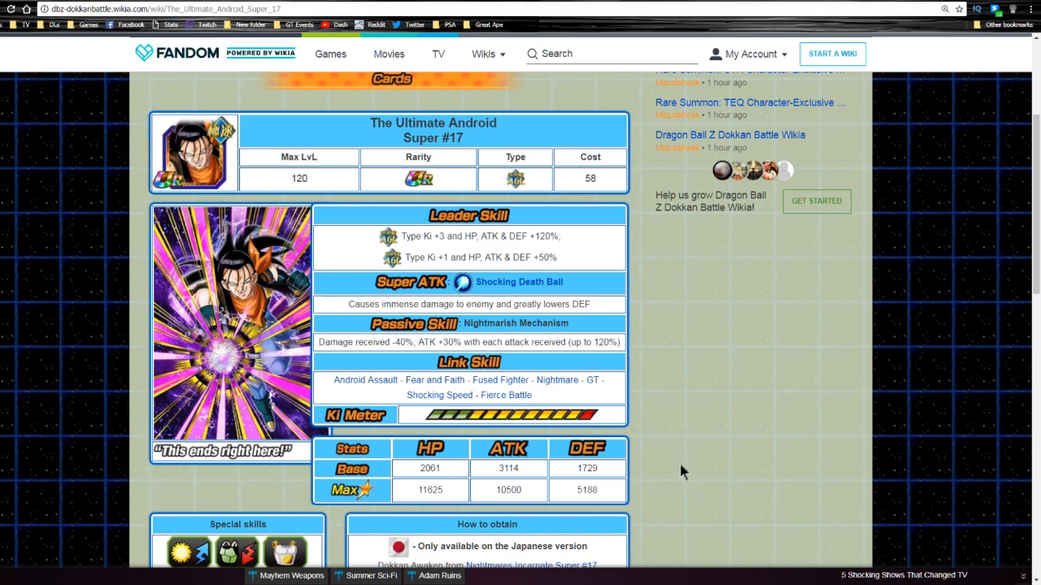
scroll("down", 3)
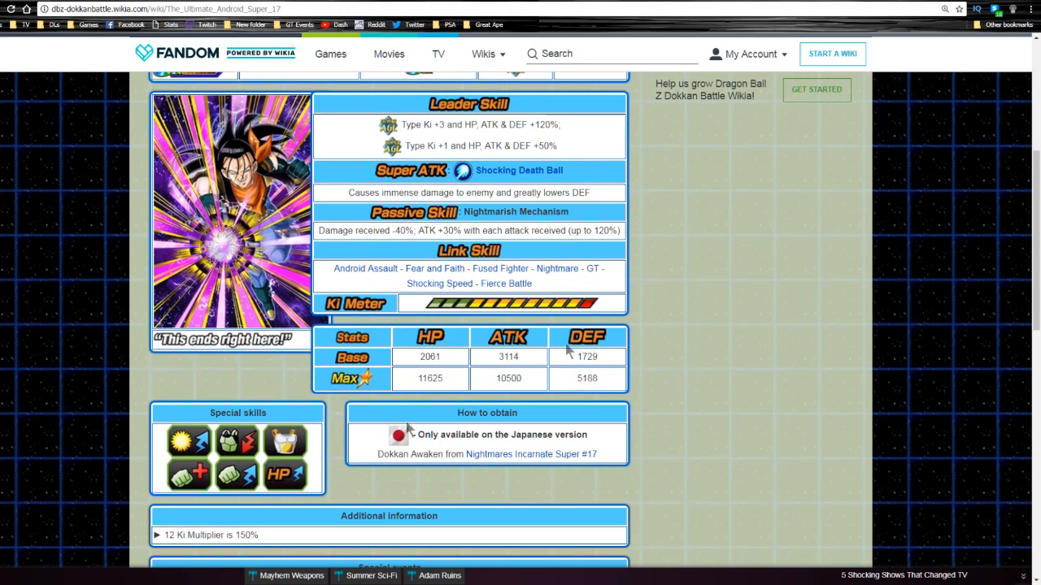
scroll("down", 3)
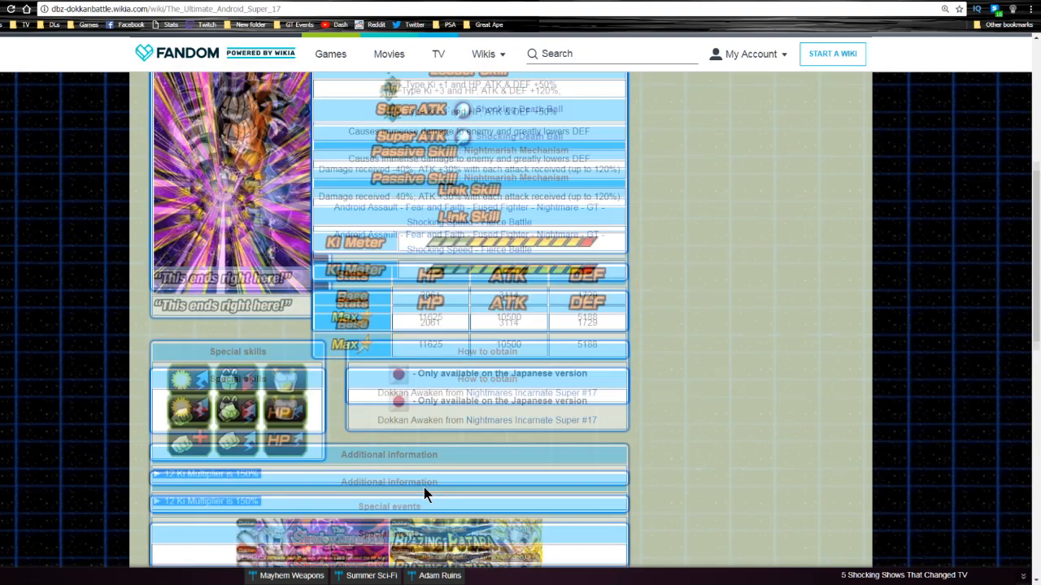
scroll("up", 3)
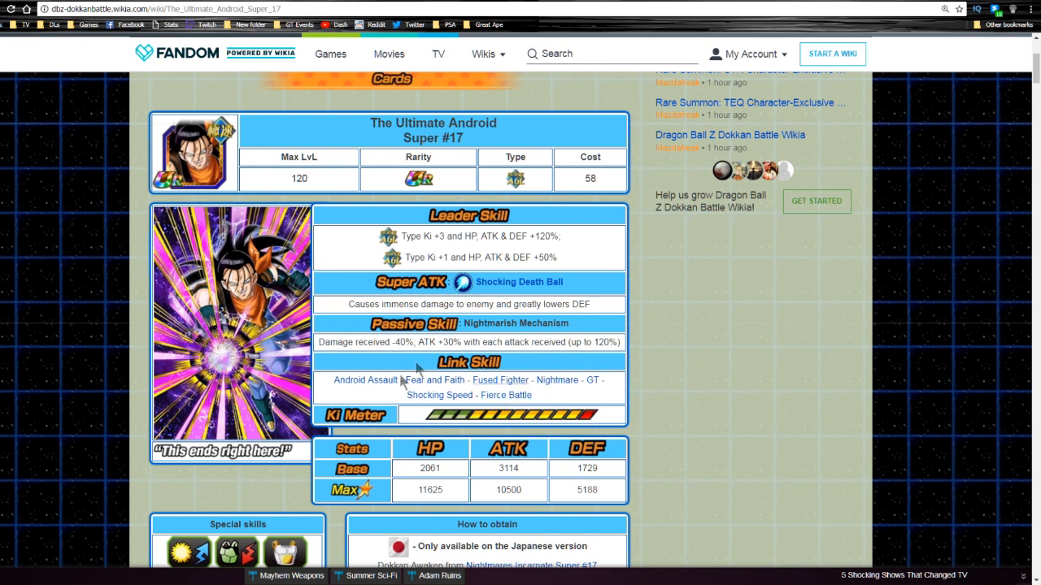
mouse_move(423, 419)
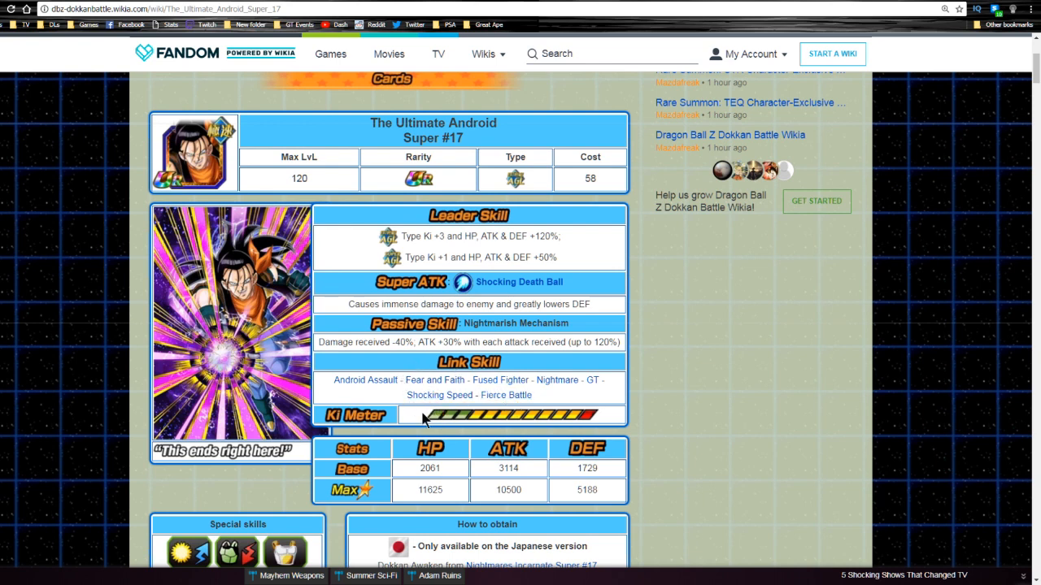
mouse_move(408, 421)
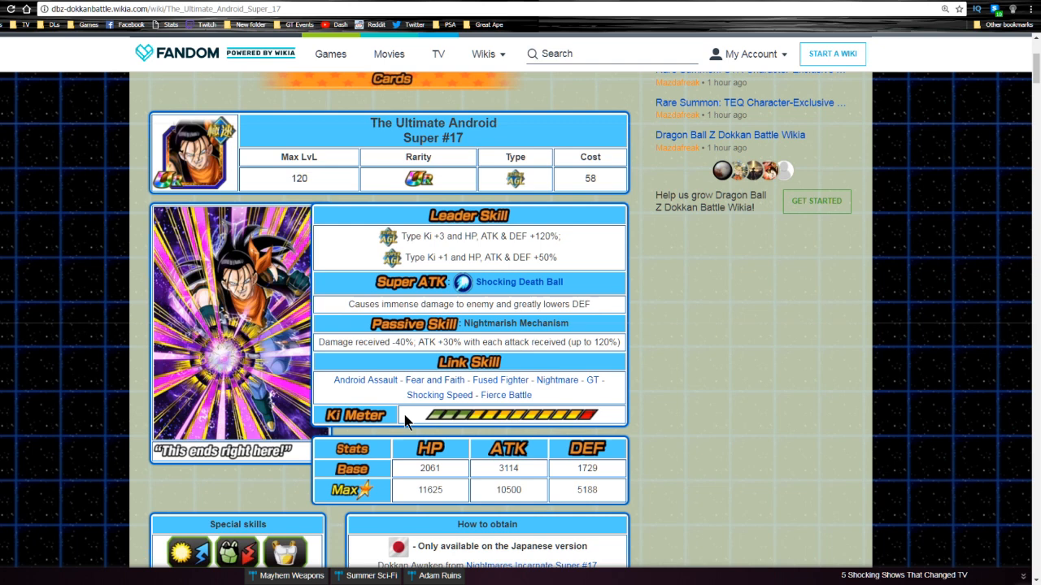
mouse_move(451, 435)
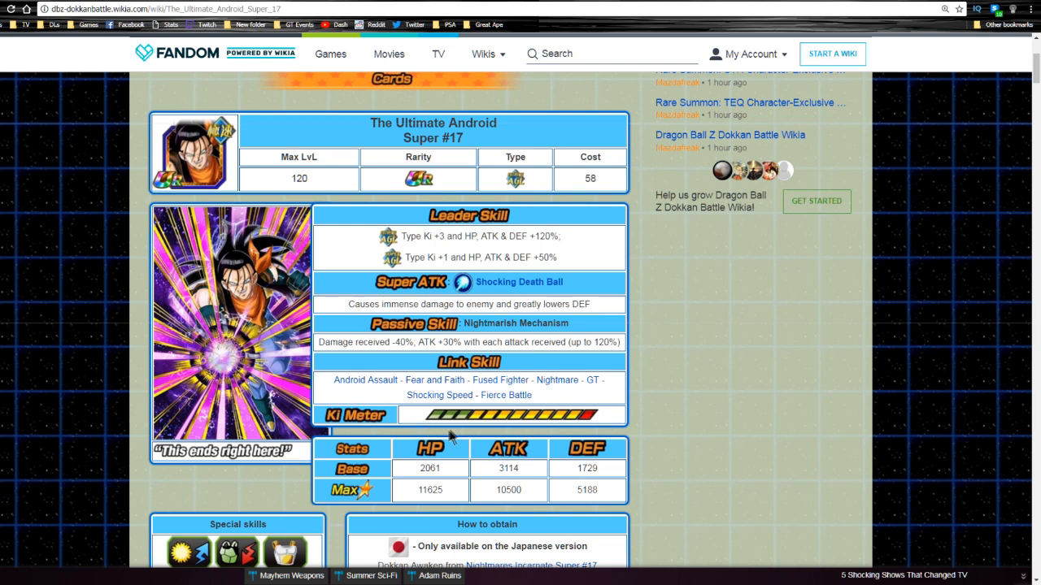
mouse_move(305, 366)
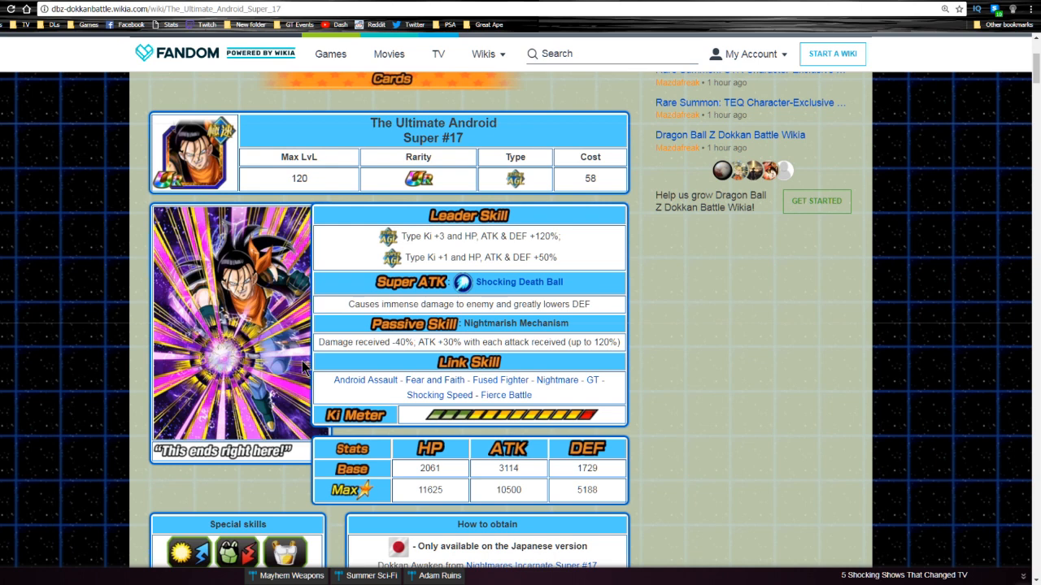
mouse_move(228, 210)
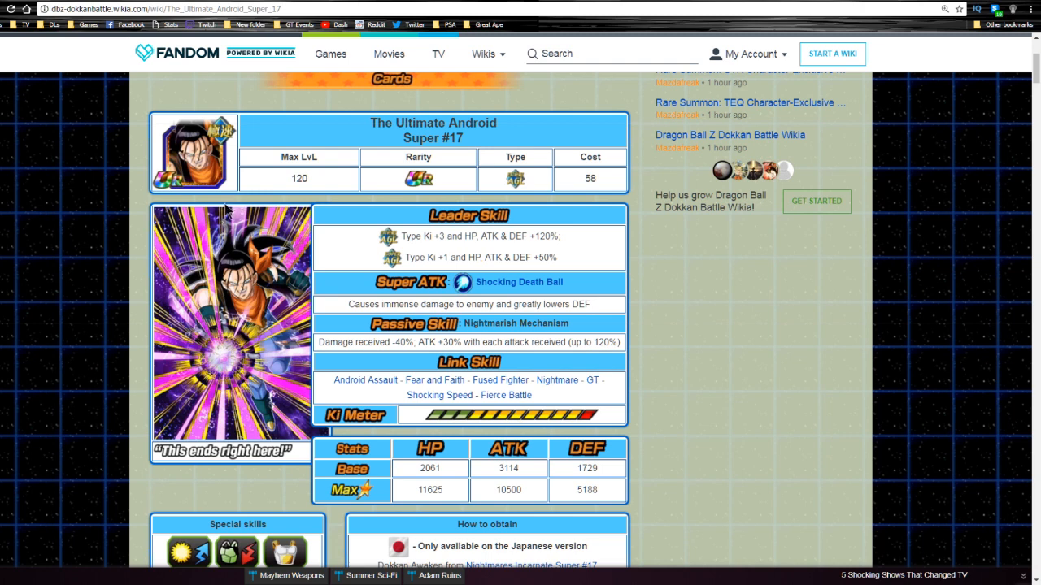
mouse_move(362, 91)
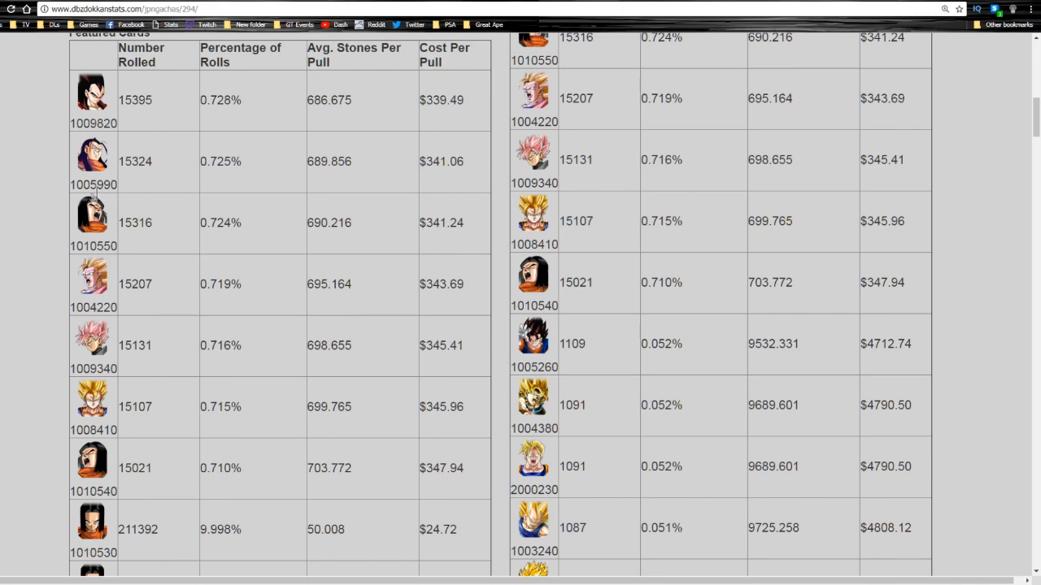
Step: Scroll back to the Featured Cards table with its rolls, percentages and cost per pull
scroll("down", 3)
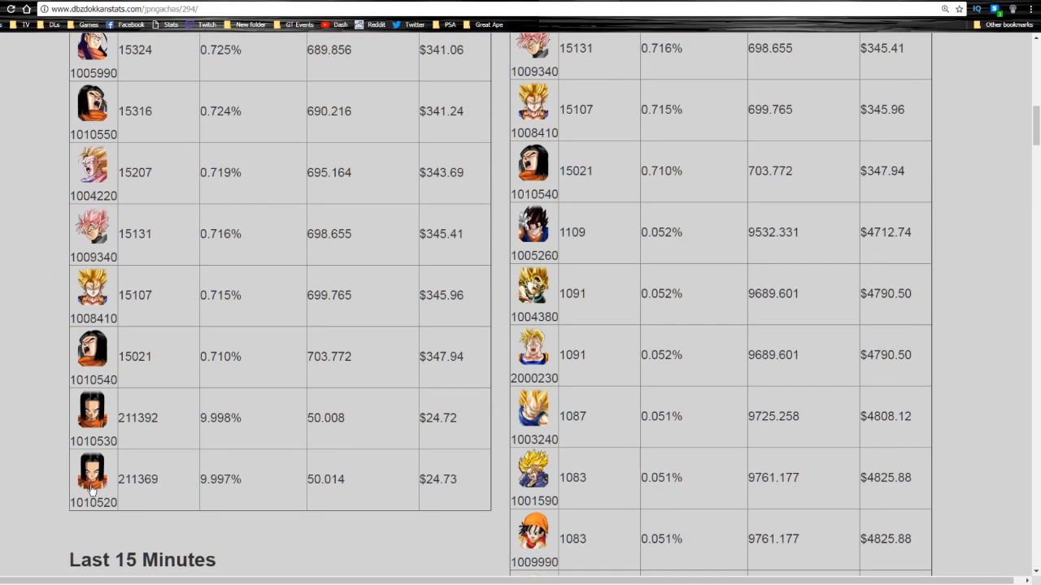
mouse_move(62, 446)
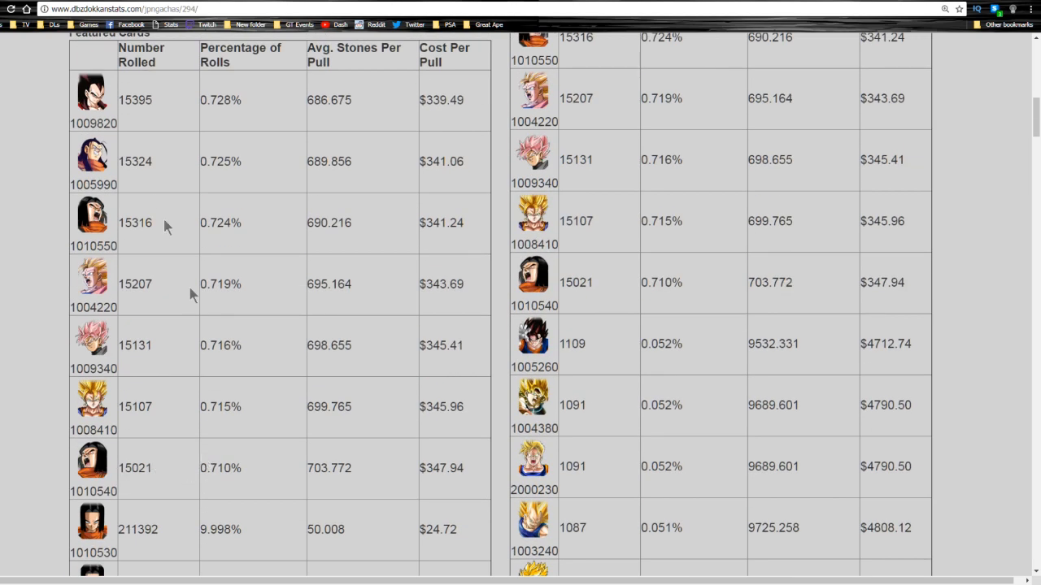
mouse_move(106, 169)
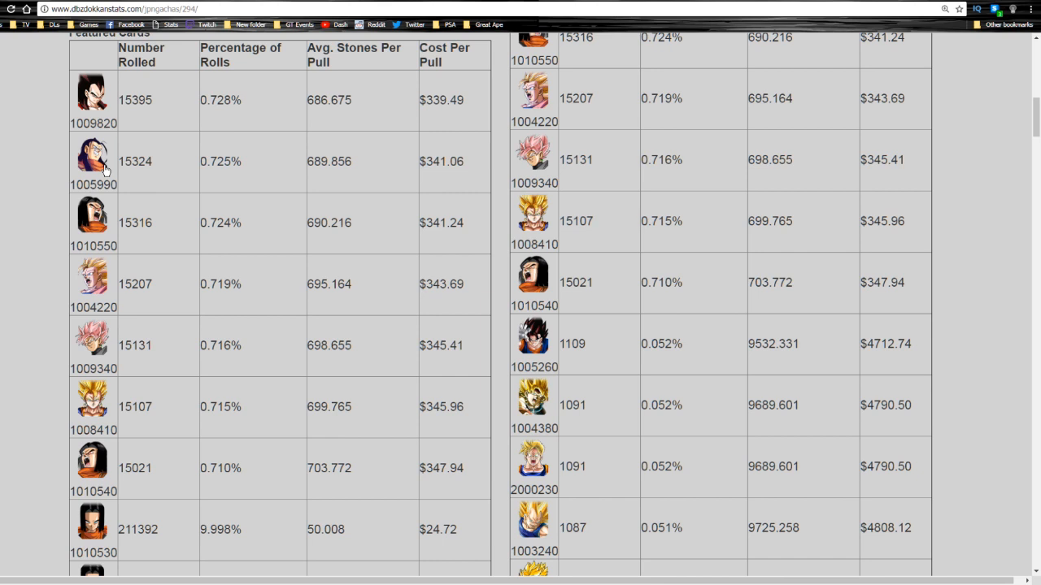
mouse_move(129, 99)
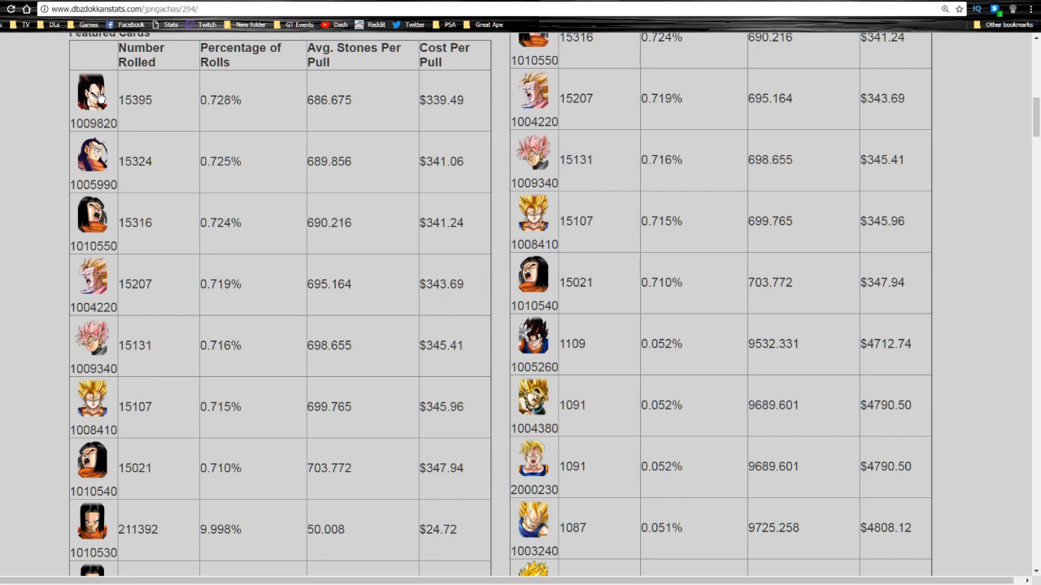
mouse_move(34, 163)
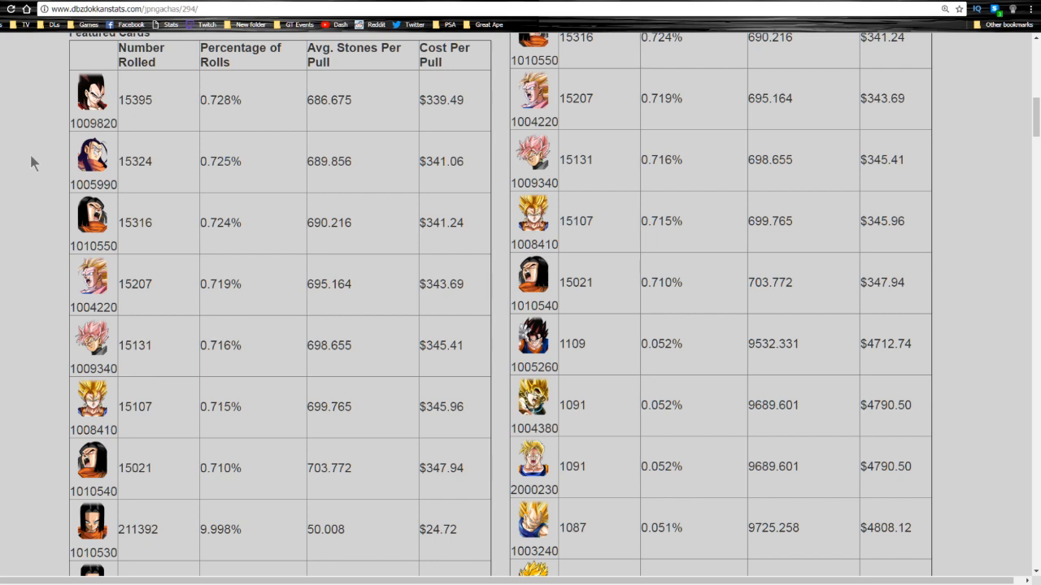
mouse_move(111, 157)
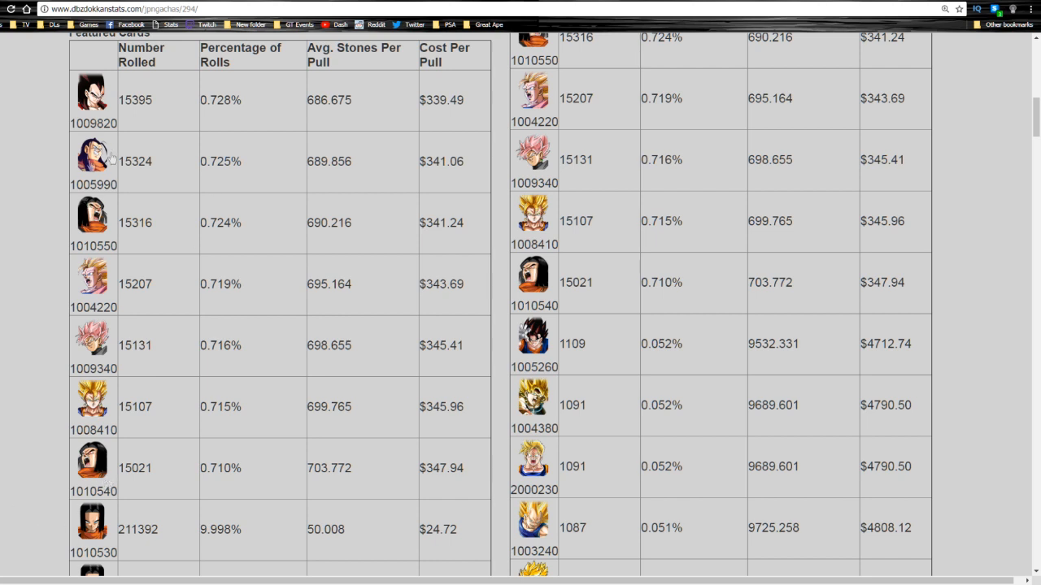
mouse_move(150, 325)
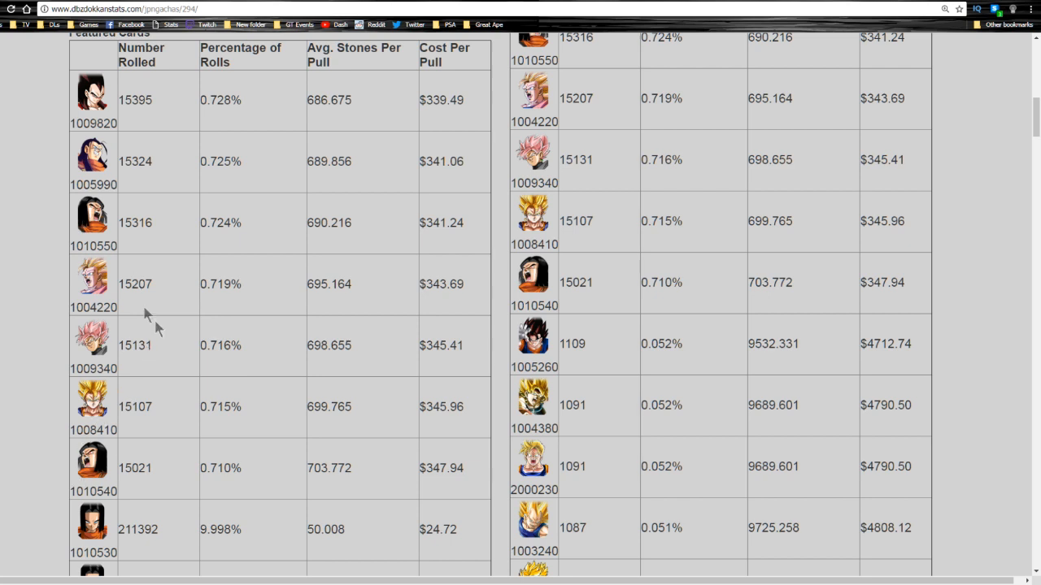
mouse_move(108, 541)
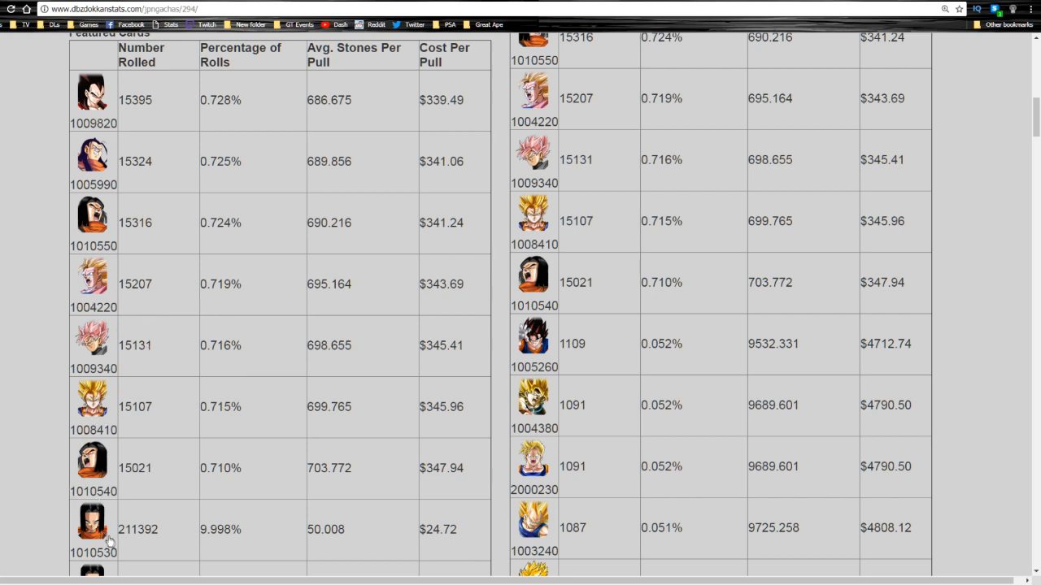